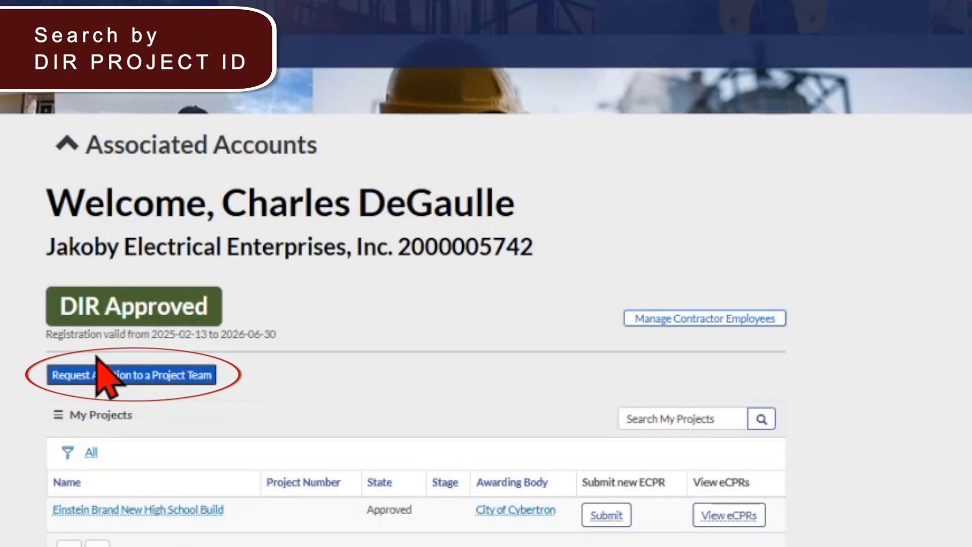
click(133, 375)
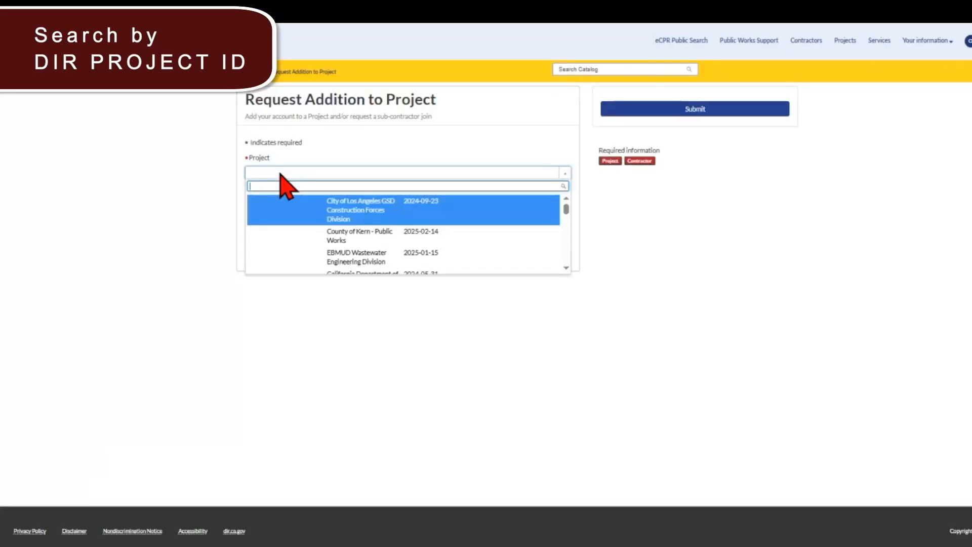
text(maintenance work)
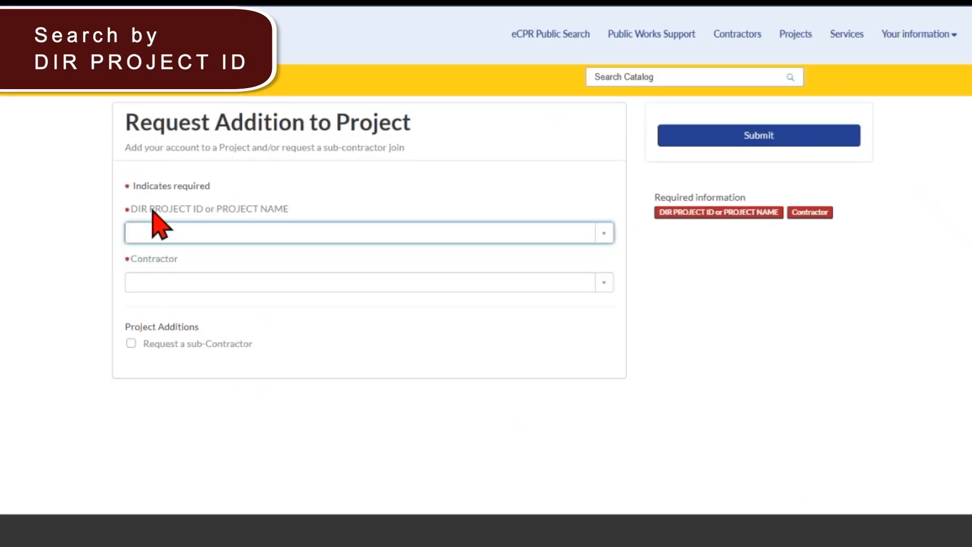
double_click(157, 209)
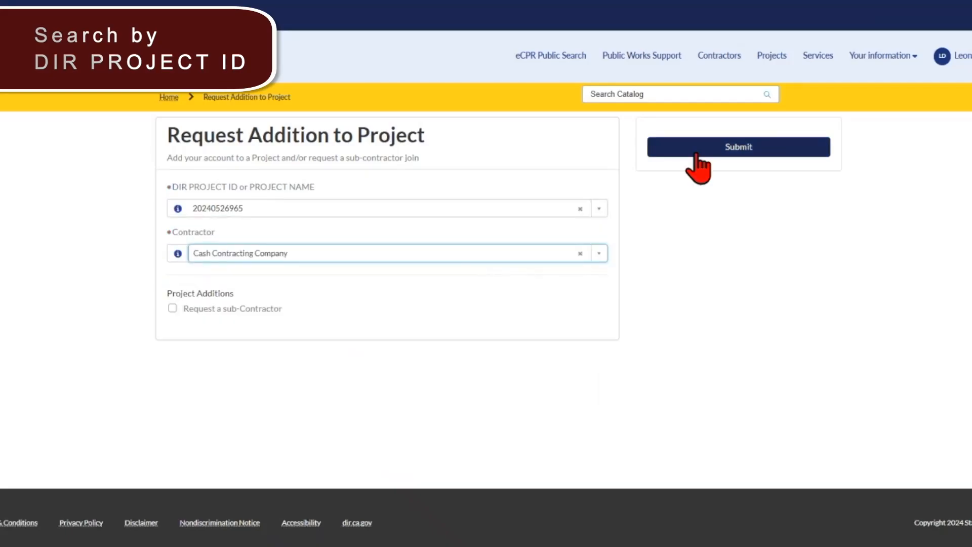
click(738, 147)
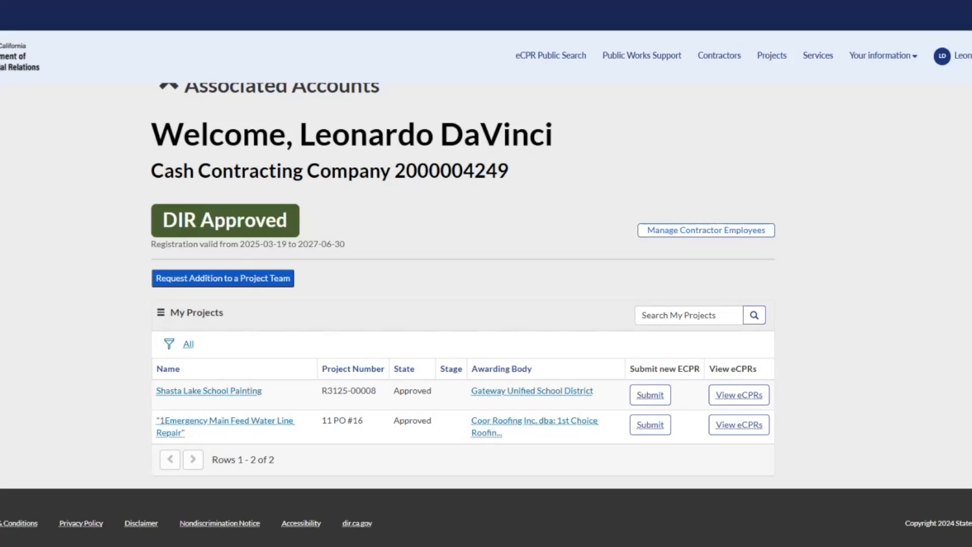
mouse_move(649, 395)
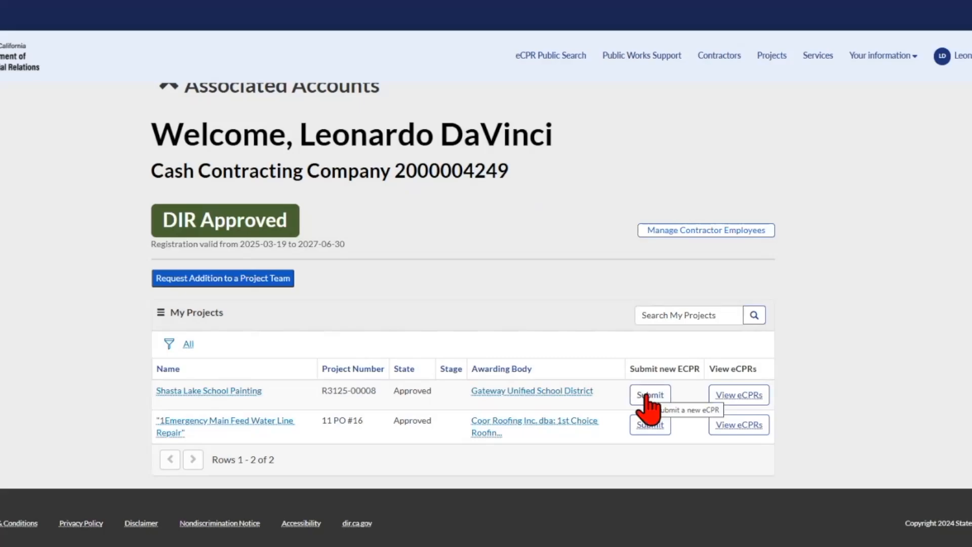
mouse_move(654, 422)
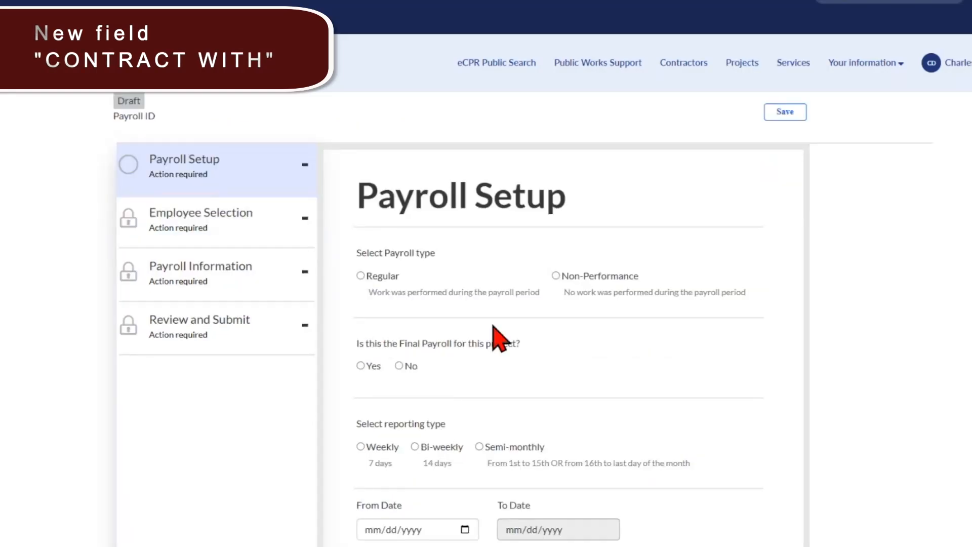
mouse_move(449, 365)
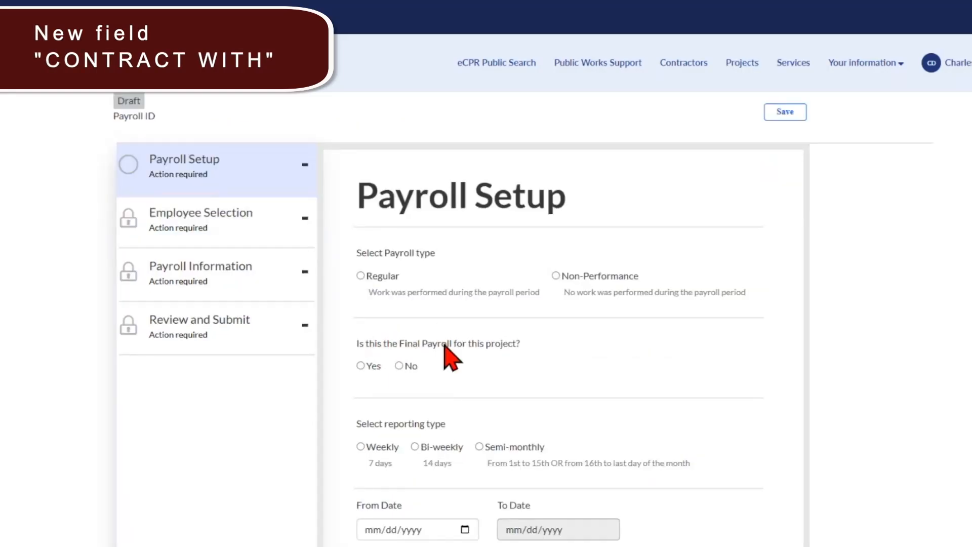
mouse_move(402, 388)
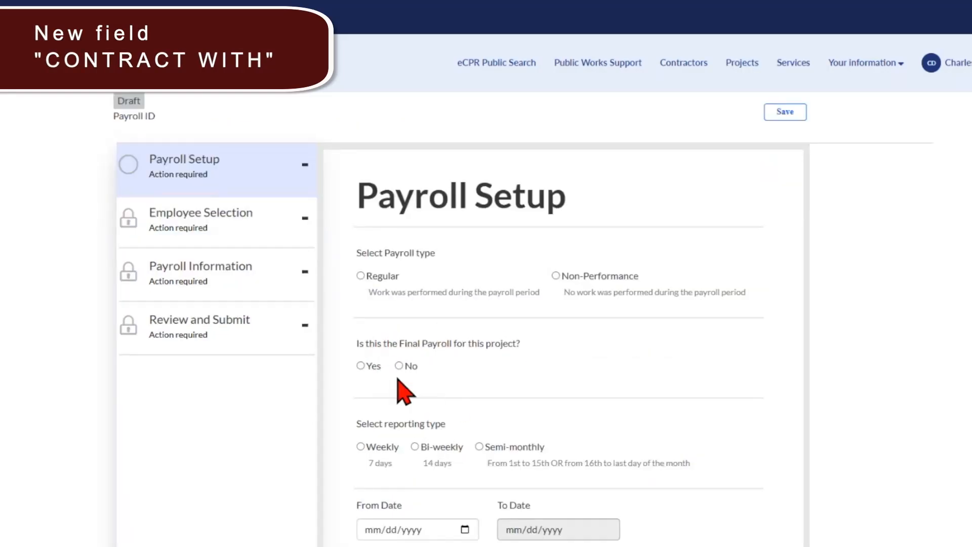
mouse_move(432, 368)
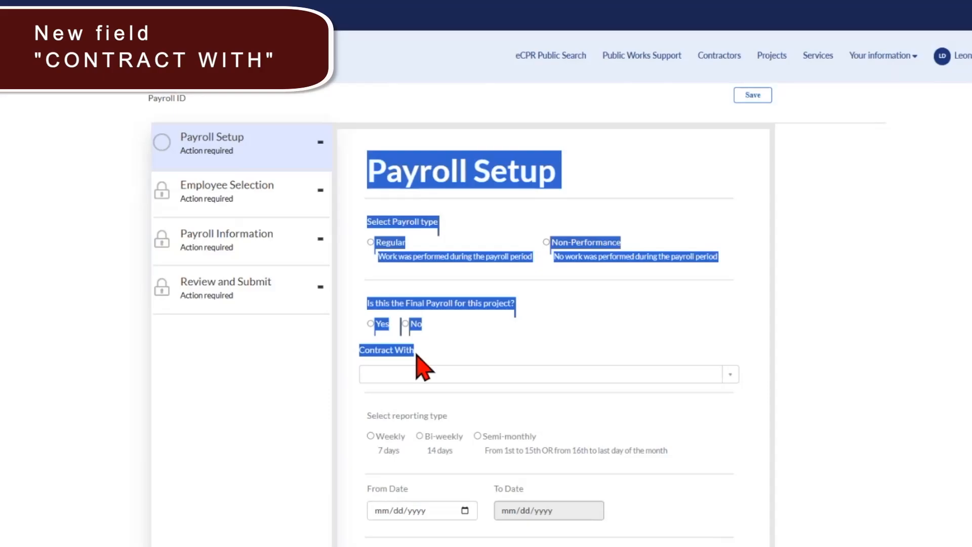
click(546, 371)
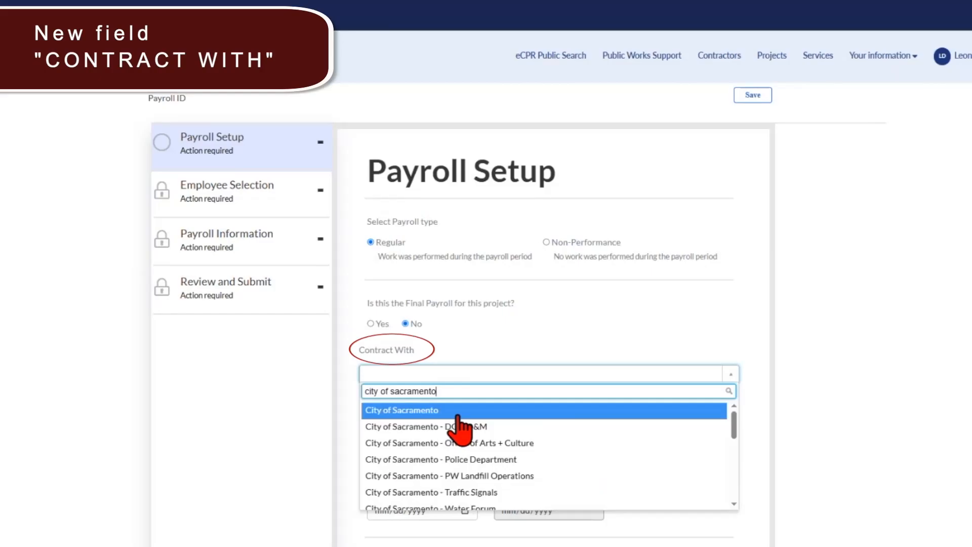
text(cash contract)
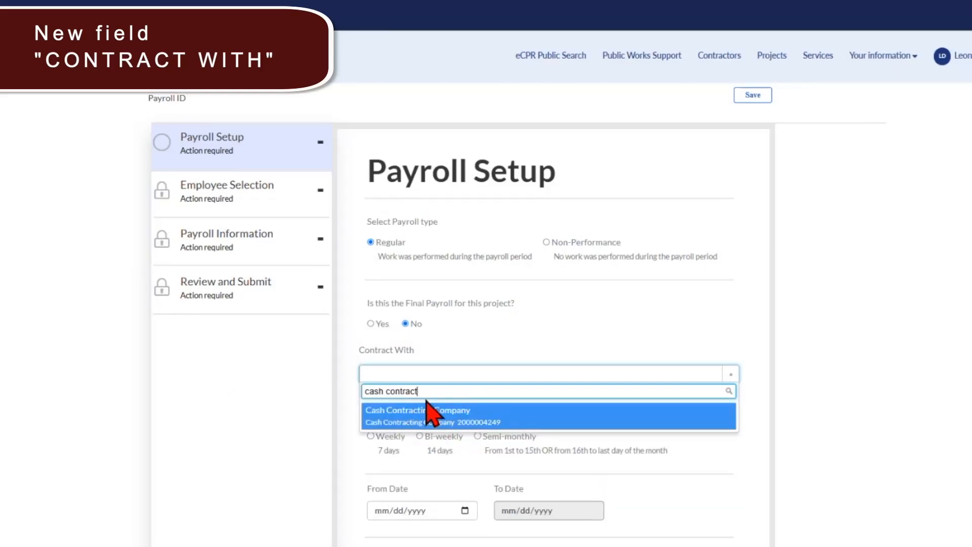
text(2000004249)
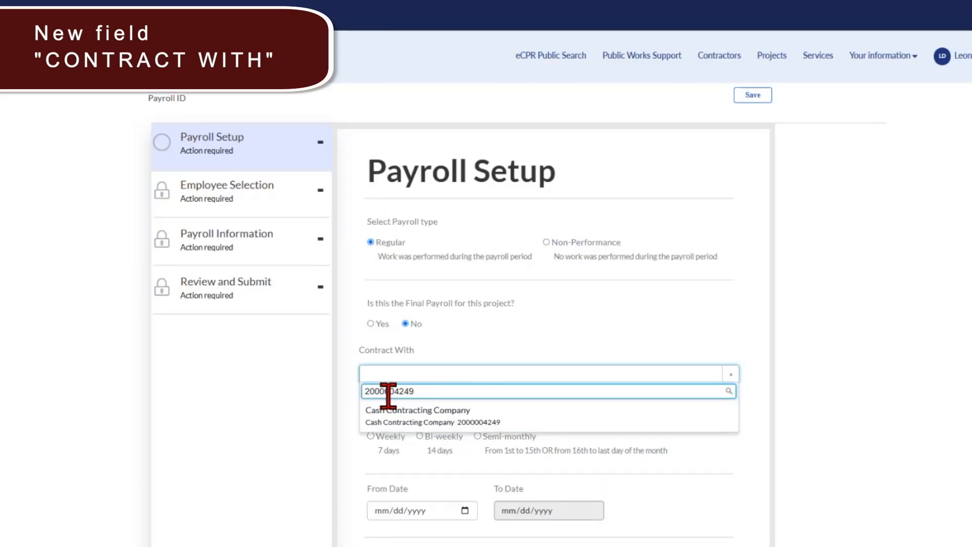
click(418, 410)
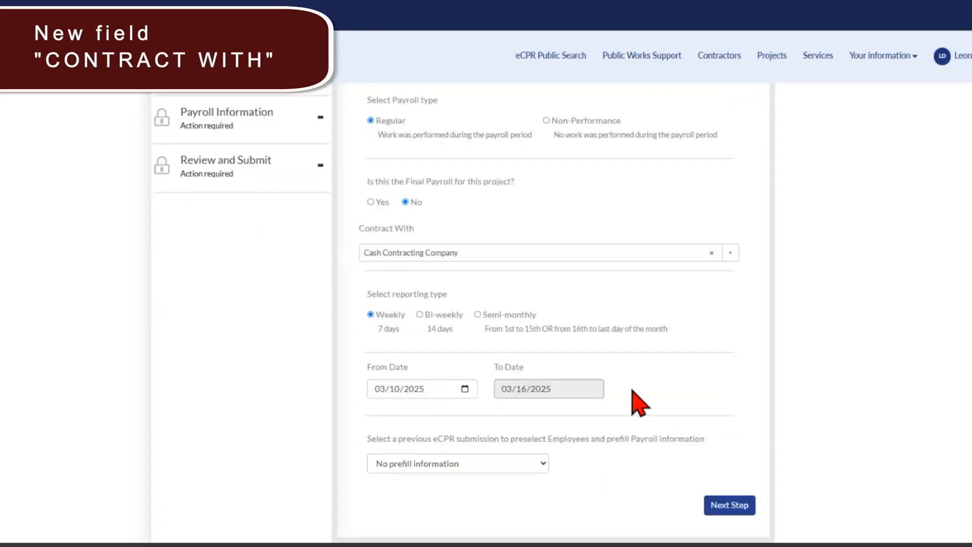
mouse_move(450, 246)
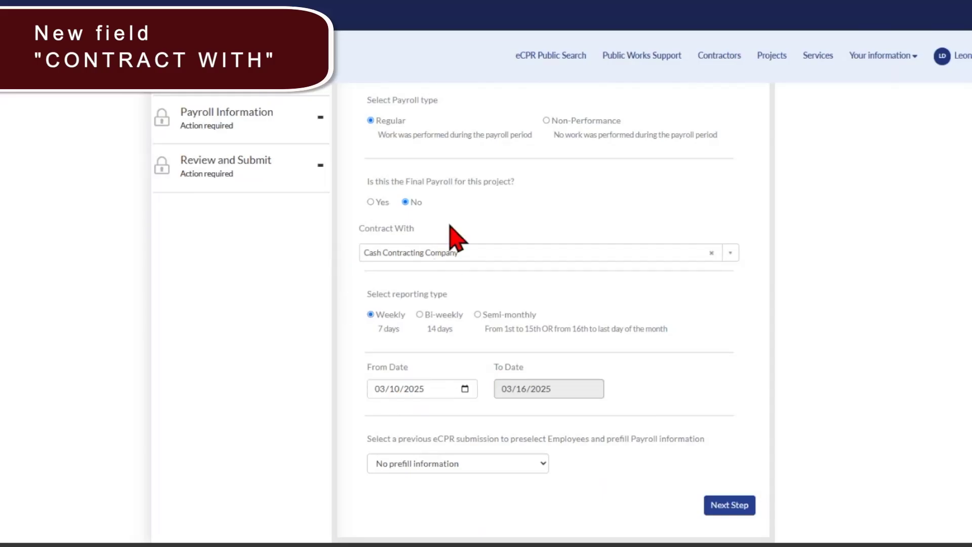
mouse_move(361, 292)
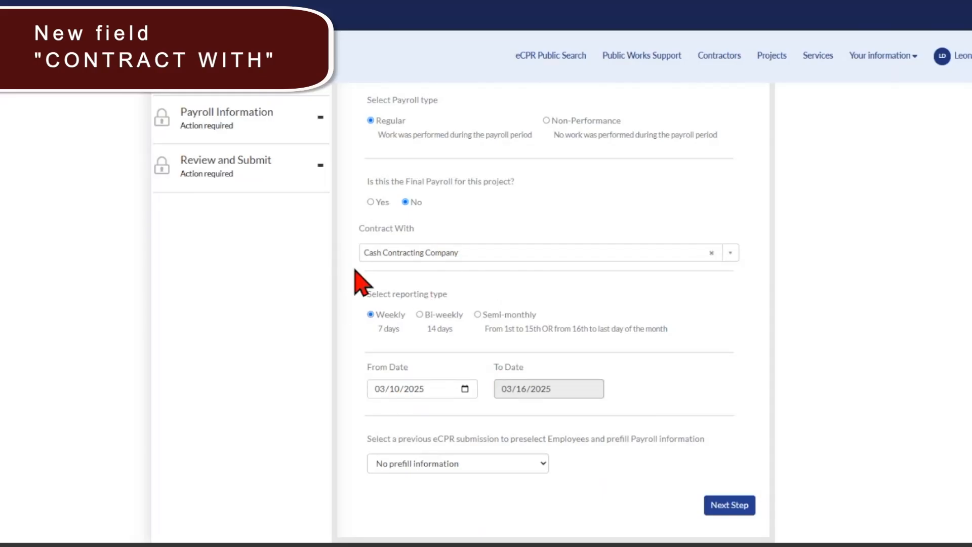
mouse_move(482, 374)
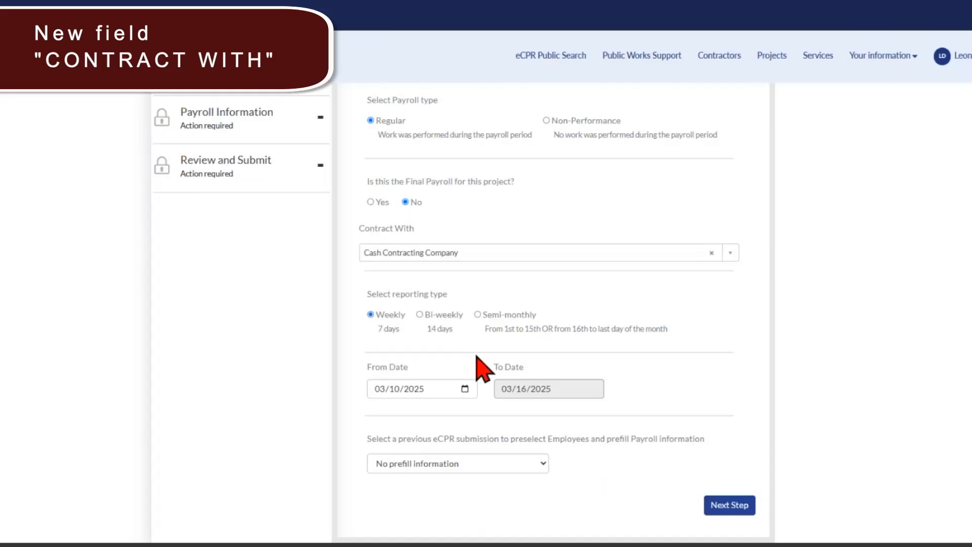
mouse_move(394, 455)
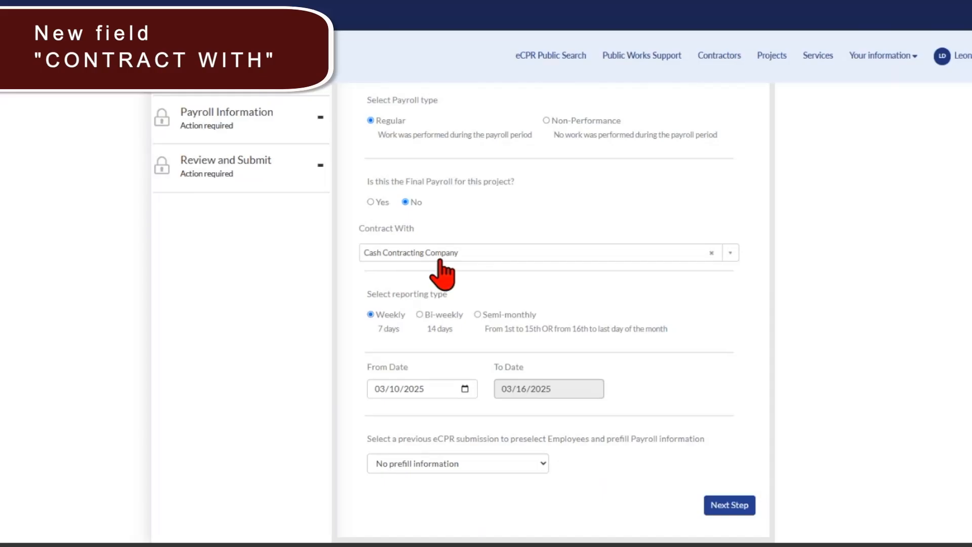
mouse_move(426, 297)
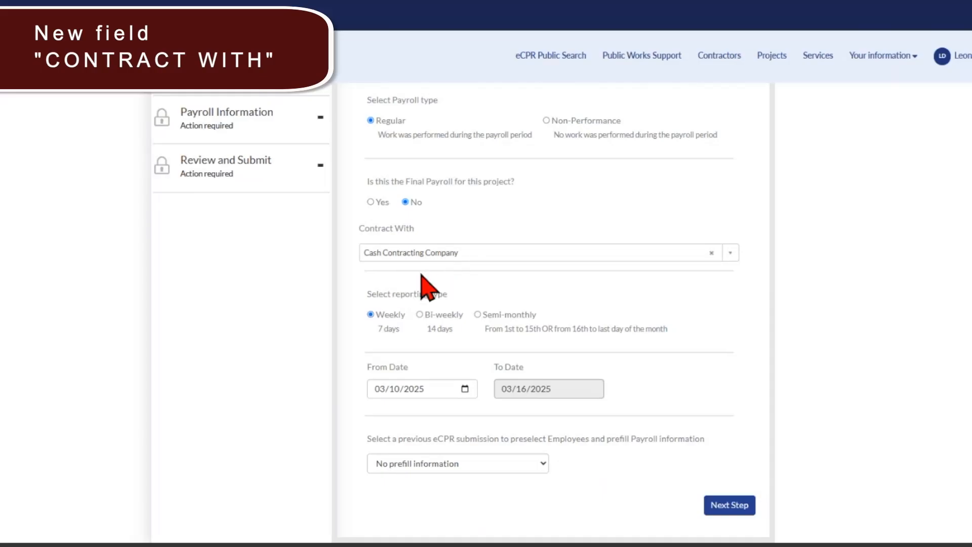
mouse_move(437, 293)
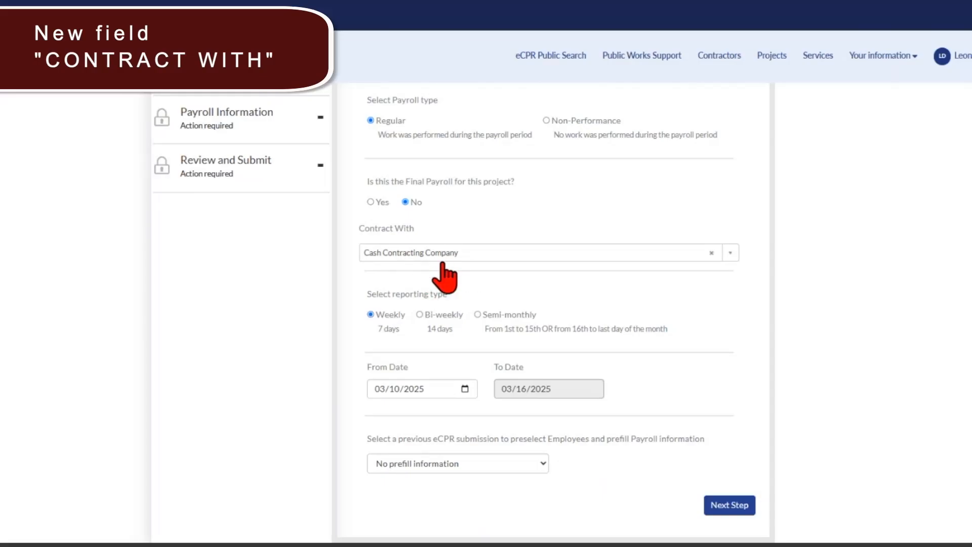
mouse_move(376, 277)
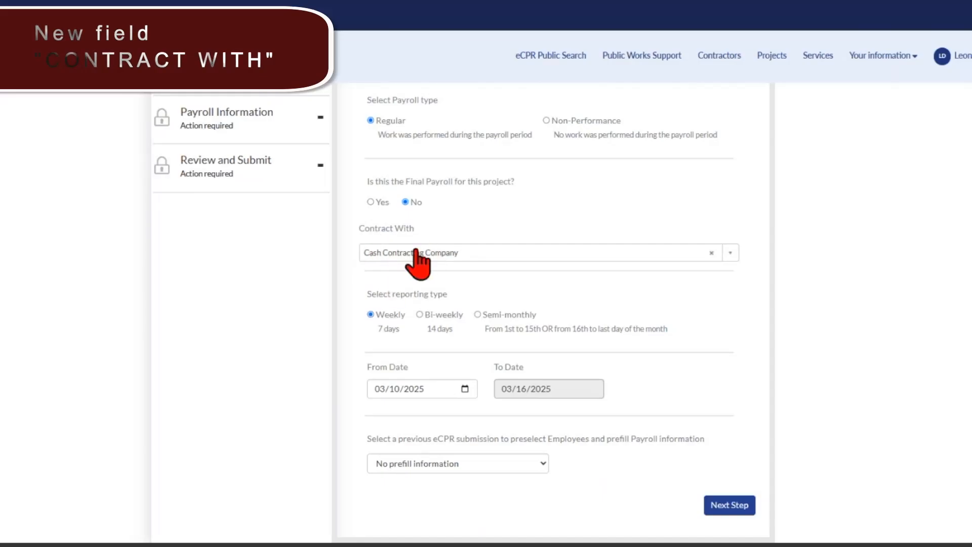
mouse_move(443, 233)
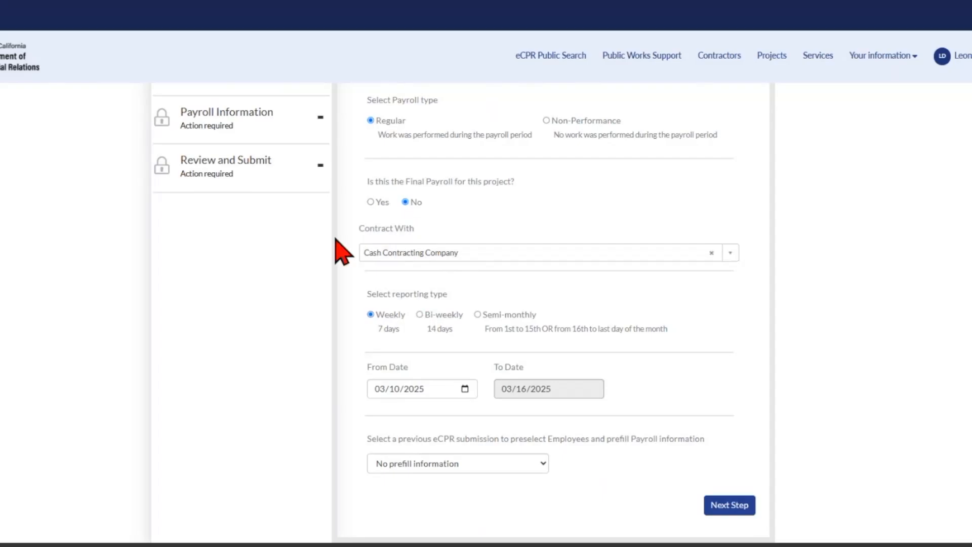
mouse_move(393, 296)
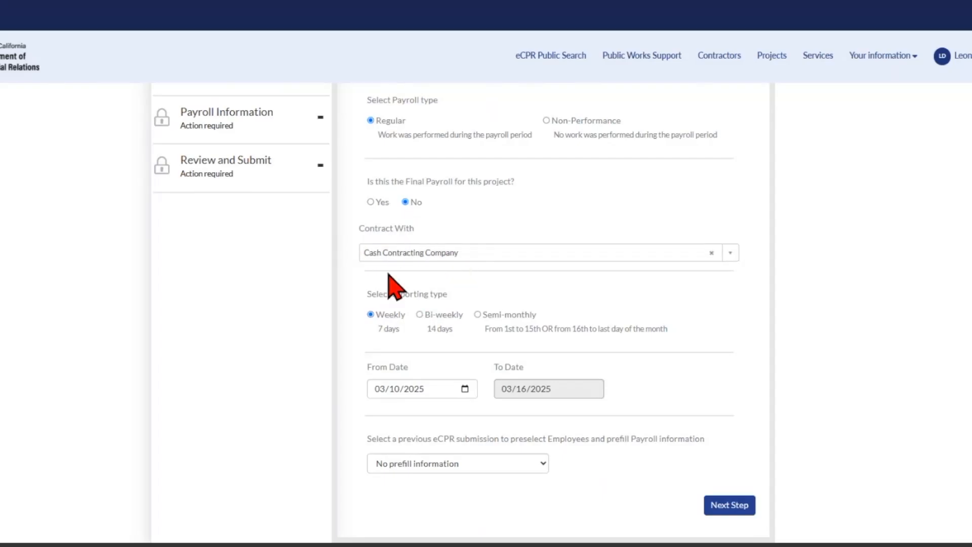
mouse_move(459, 426)
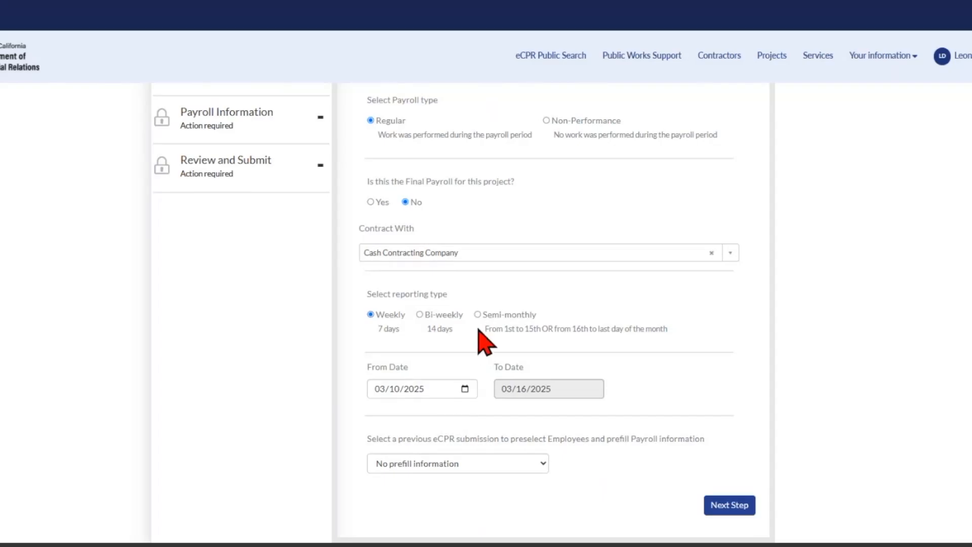
mouse_move(417, 349)
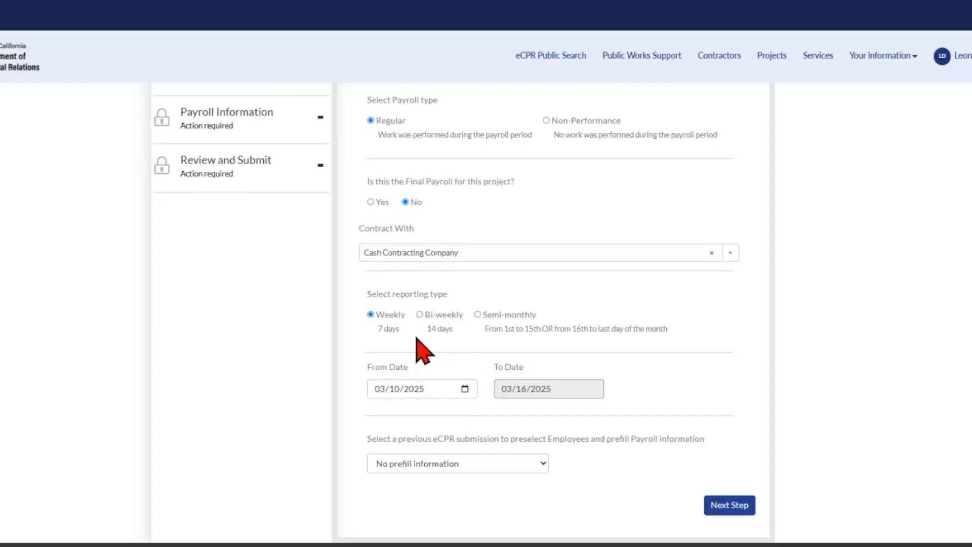
mouse_move(386, 354)
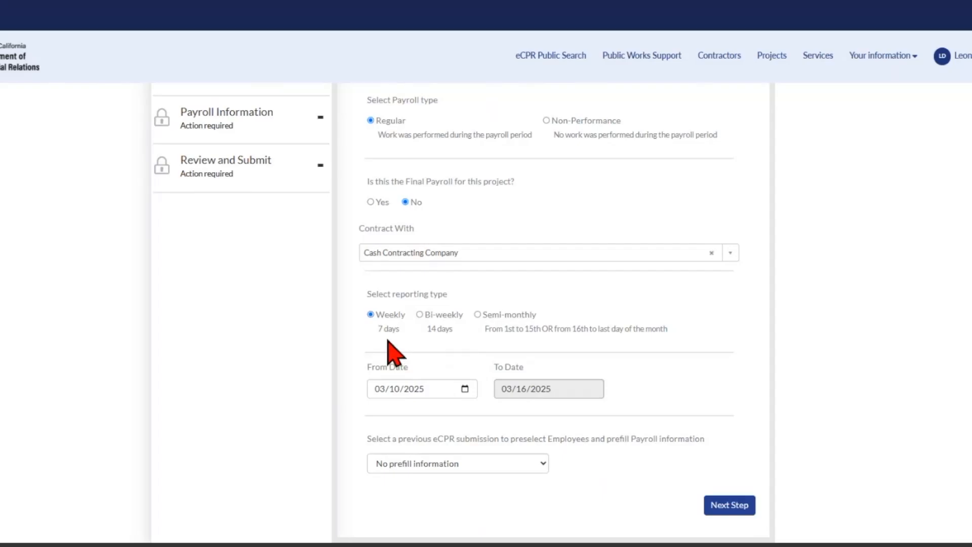
click(730, 504)
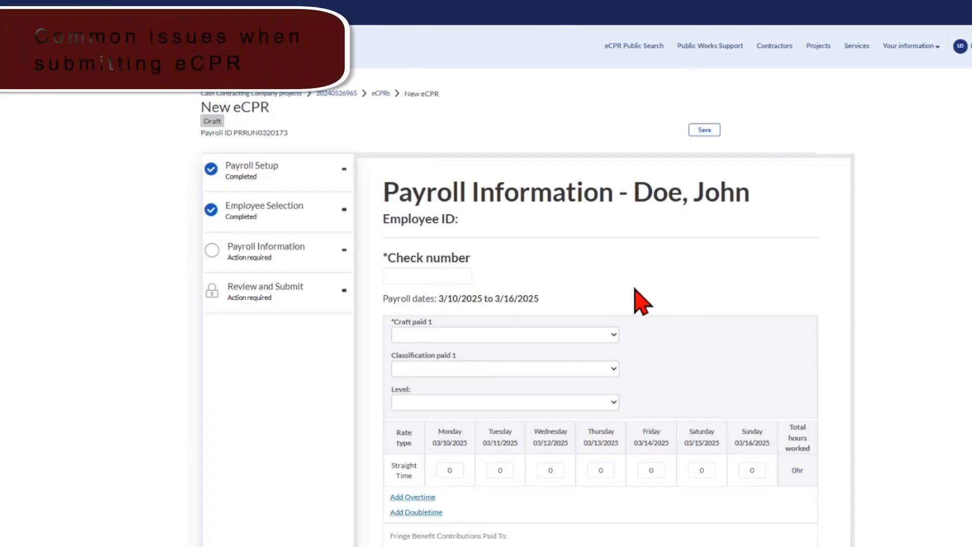
- Choose check number 123123 from the suggestions
scroll(down, 3)
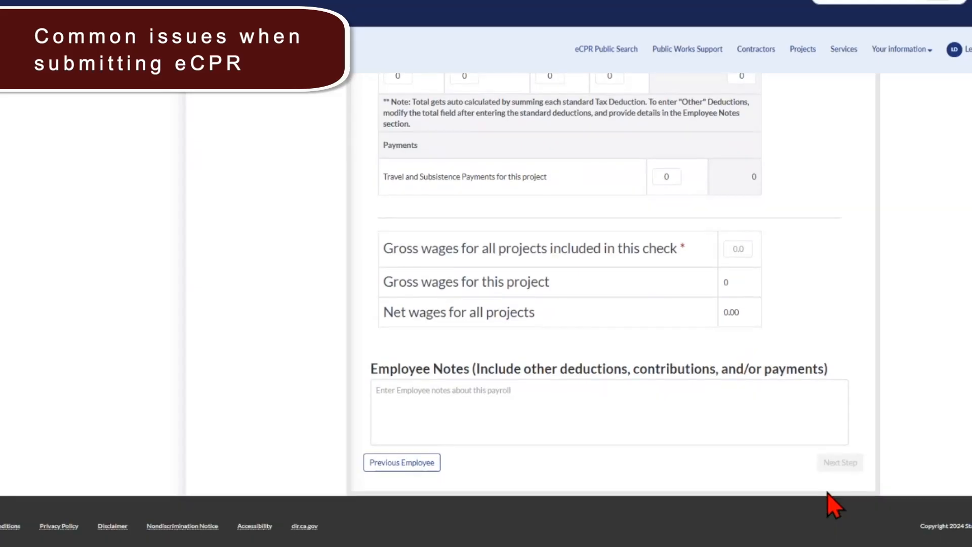
mouse_move(850, 469)
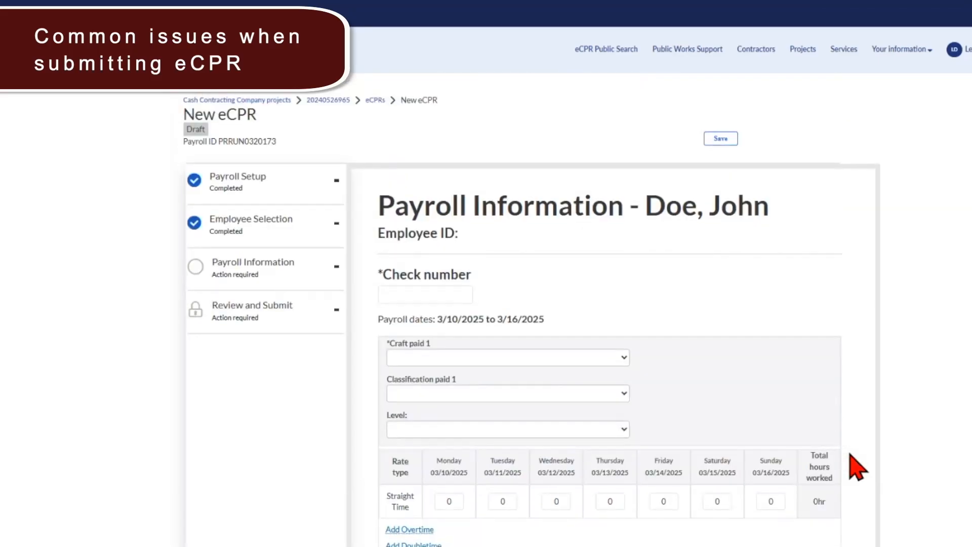
mouse_move(444, 305)
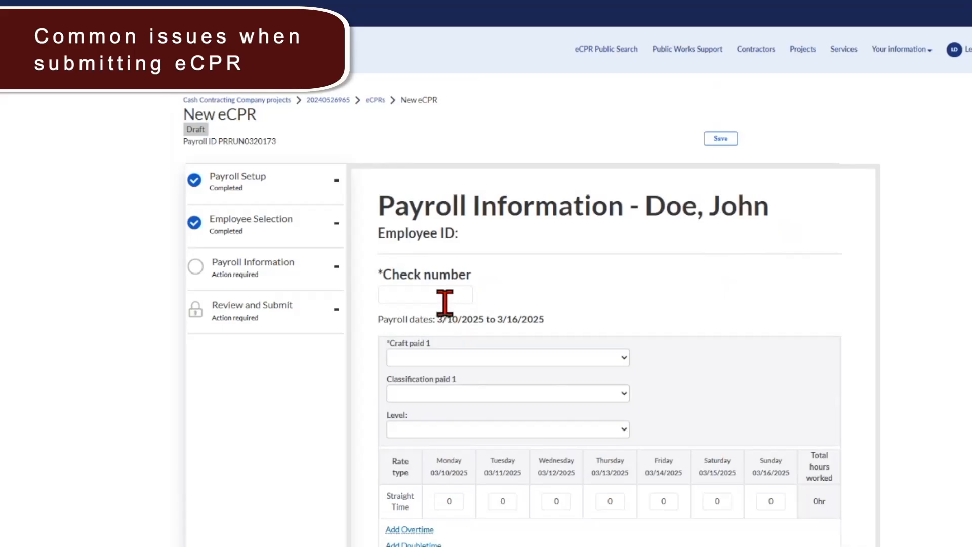
mouse_move(419, 295)
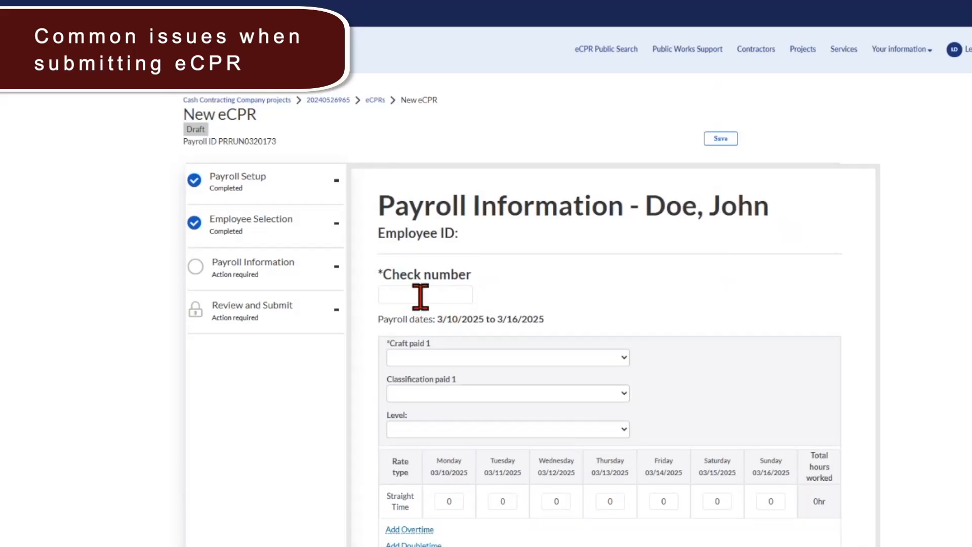
text(123)
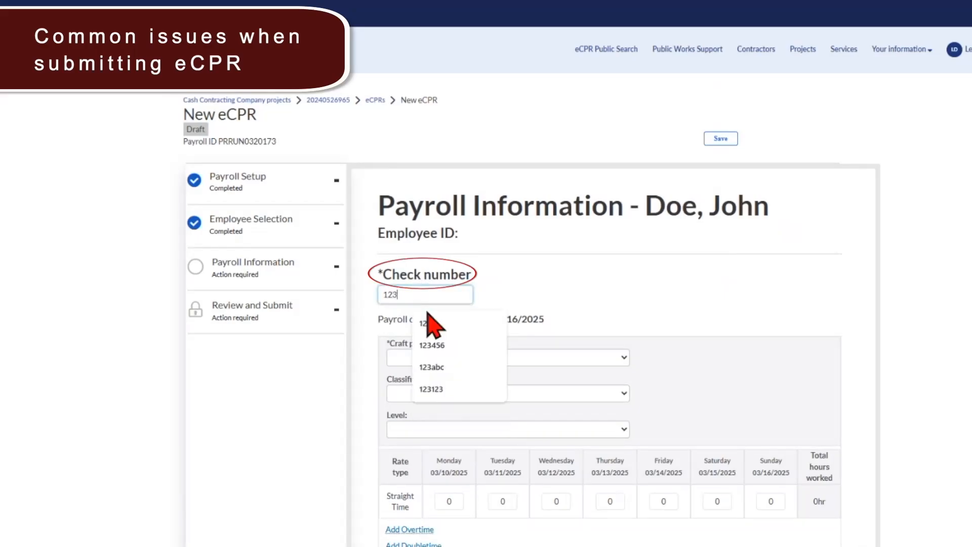
click(431, 389)
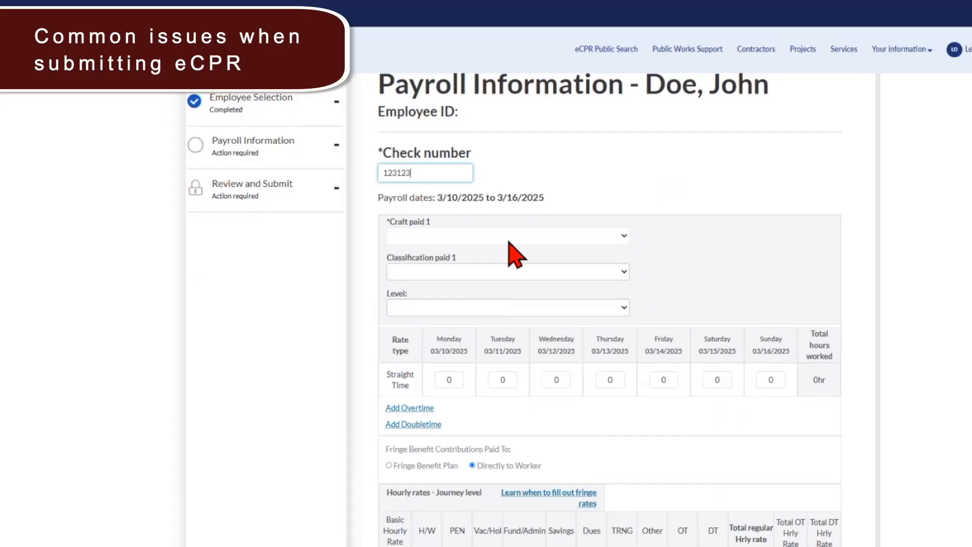
- Set craft to Landscape Maintenance Laborer and classification Other: 'classification not applicable'
click(508, 235)
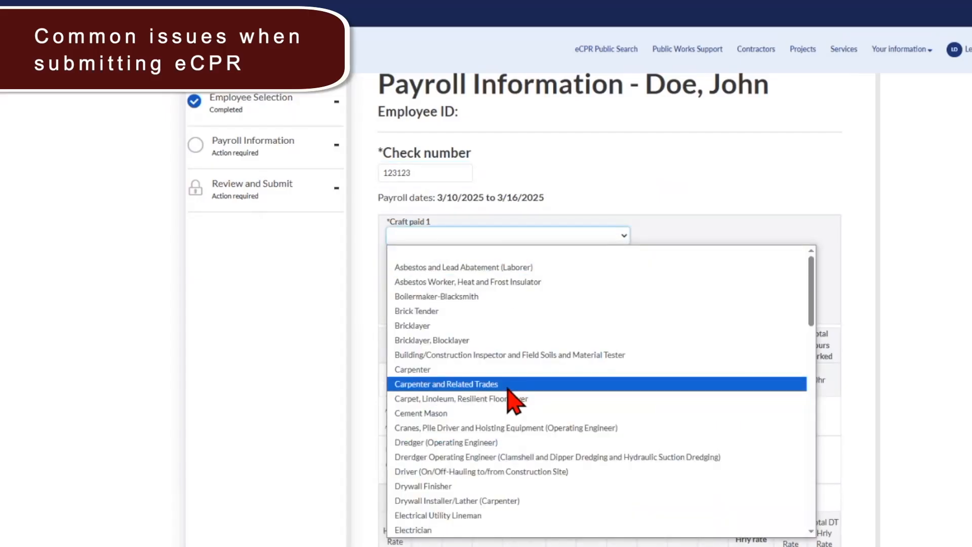
mouse_move(526, 250)
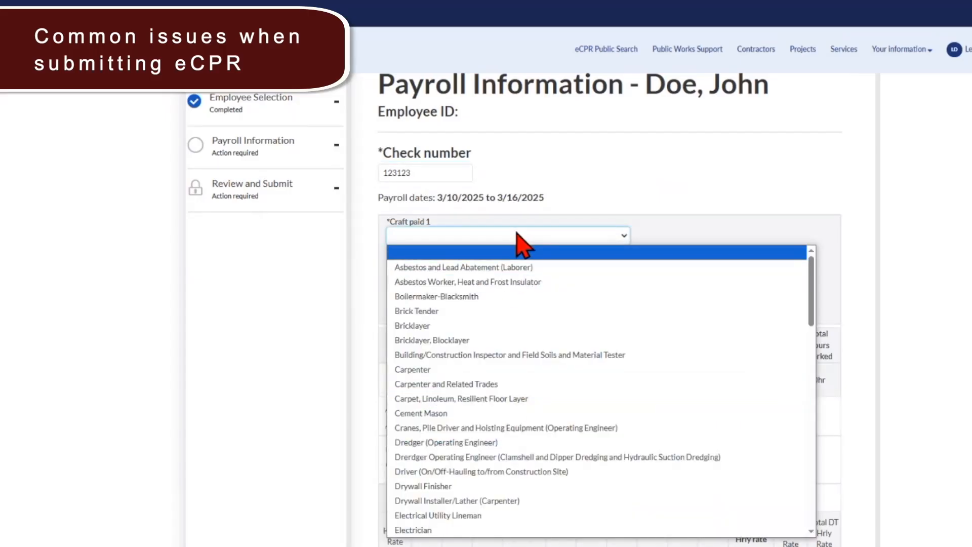
click(508, 235)
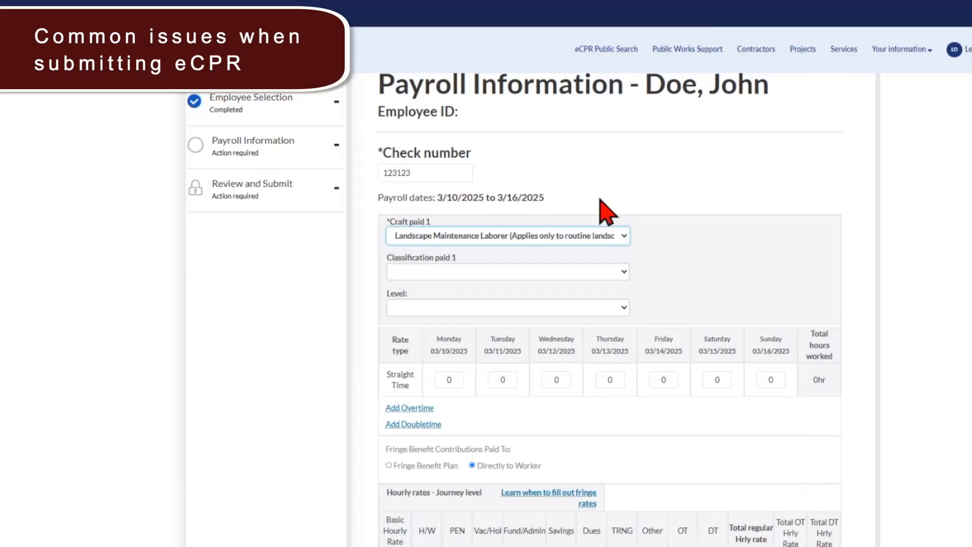
mouse_move(453, 294)
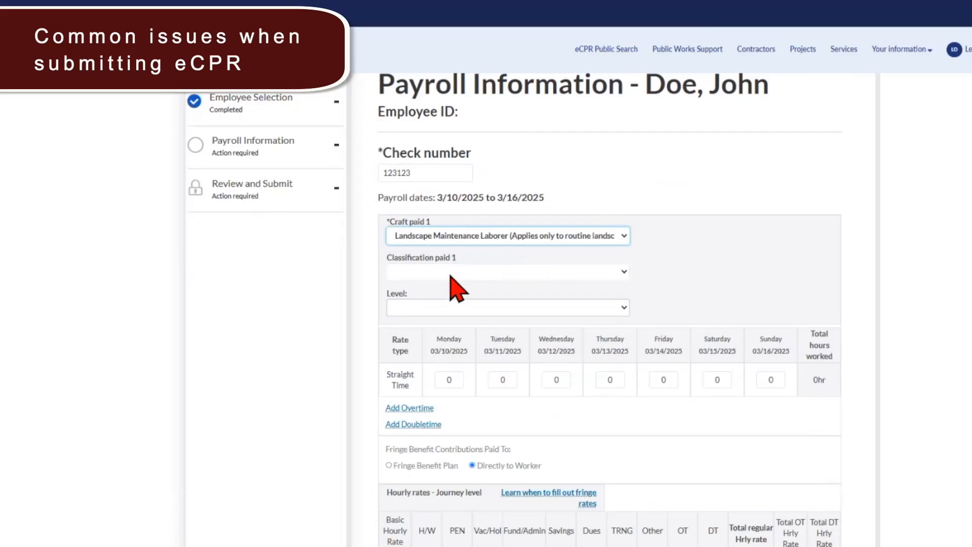
mouse_move(474, 279)
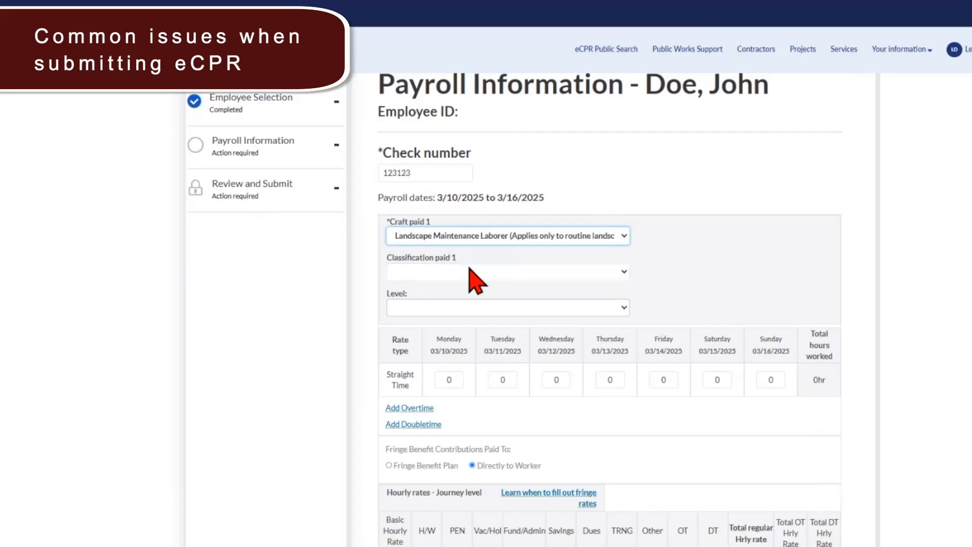
click(507, 272)
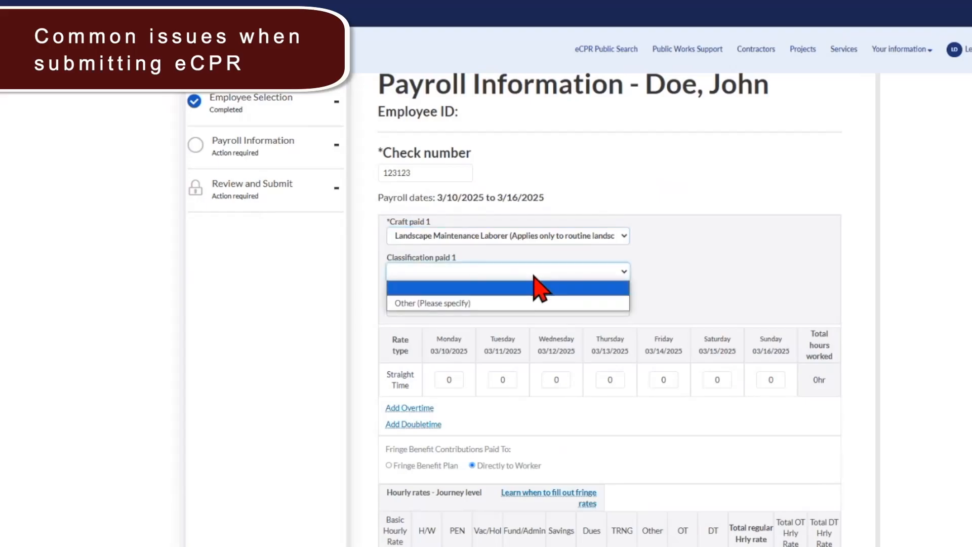
click(430, 304)
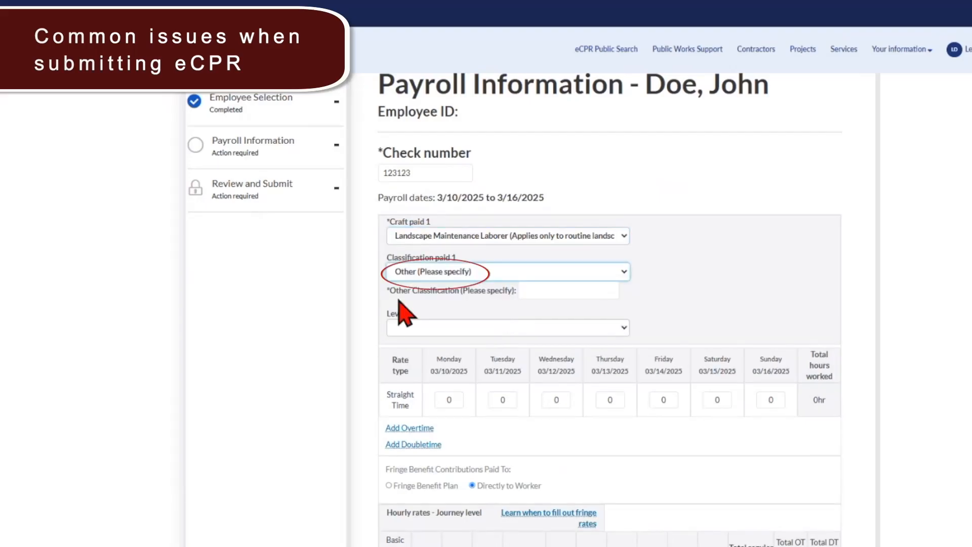
text(classification not applicable)
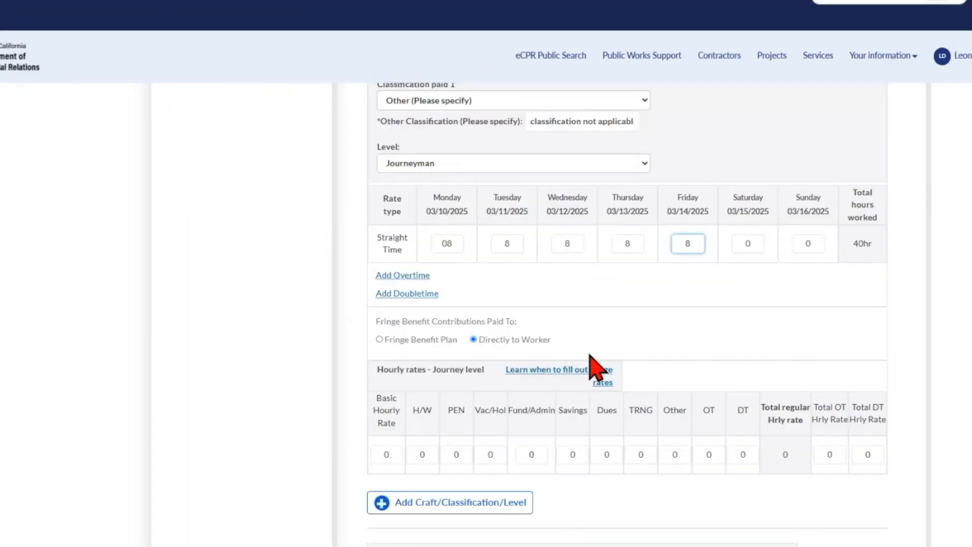
mouse_move(379, 342)
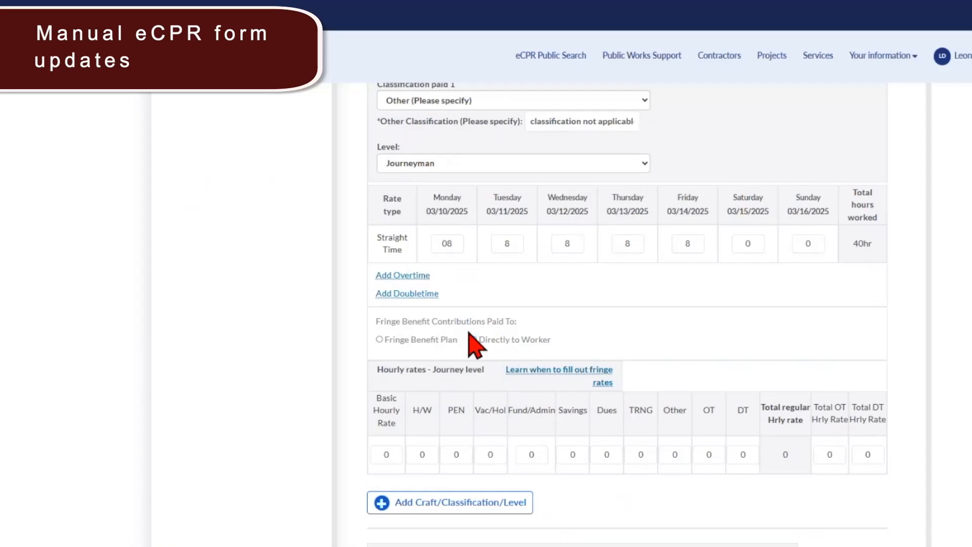
- Mark John Doe's fringe benefit contributions as paid directly to the worker
click(475, 340)
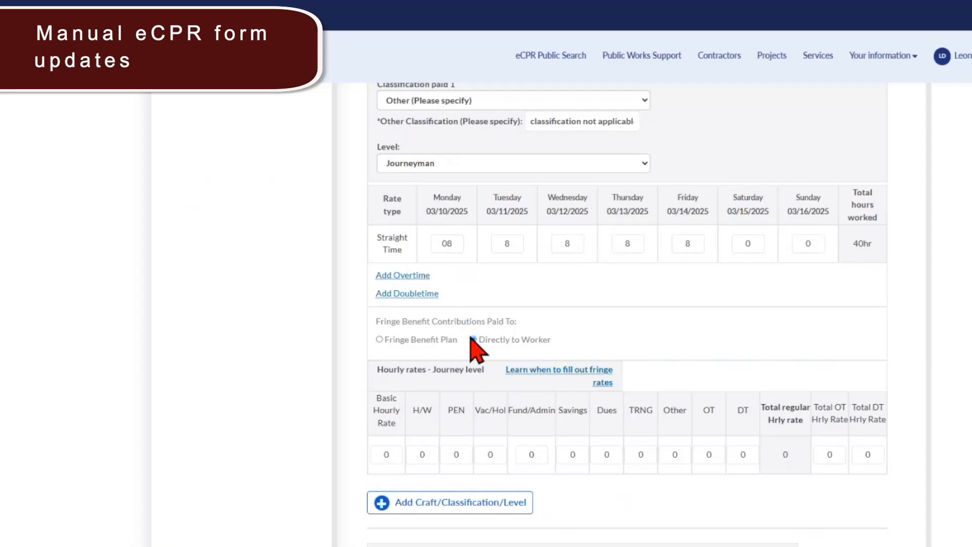
click(473, 340)
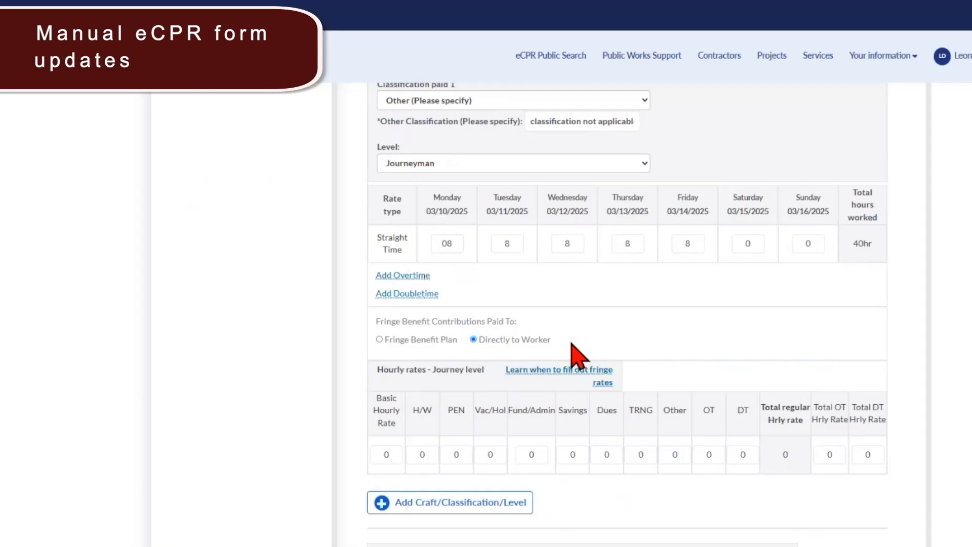
mouse_move(541, 364)
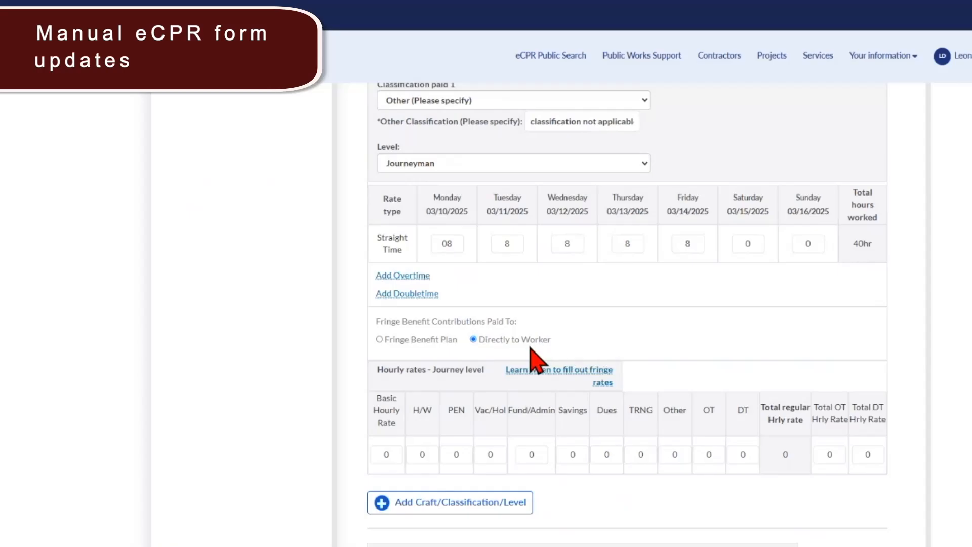
mouse_move(436, 344)
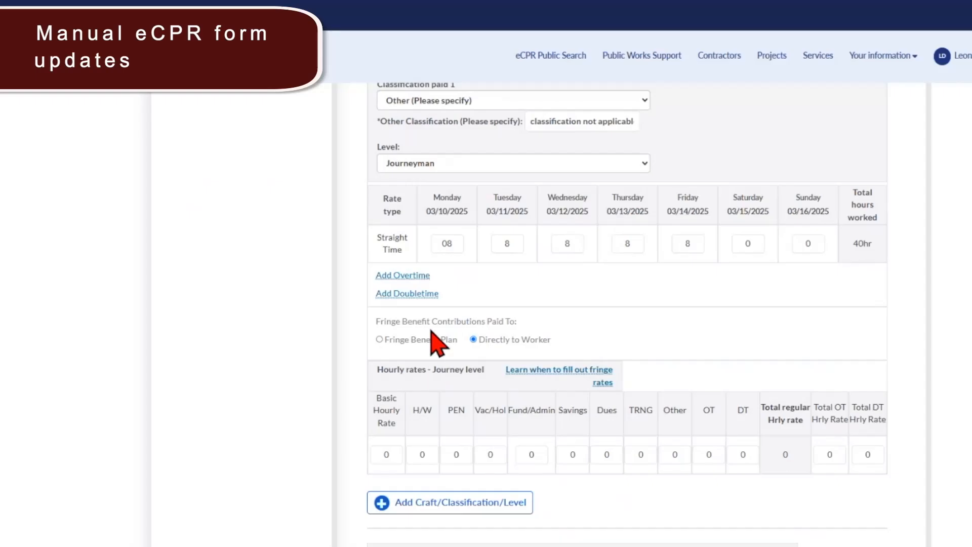
mouse_move(400, 362)
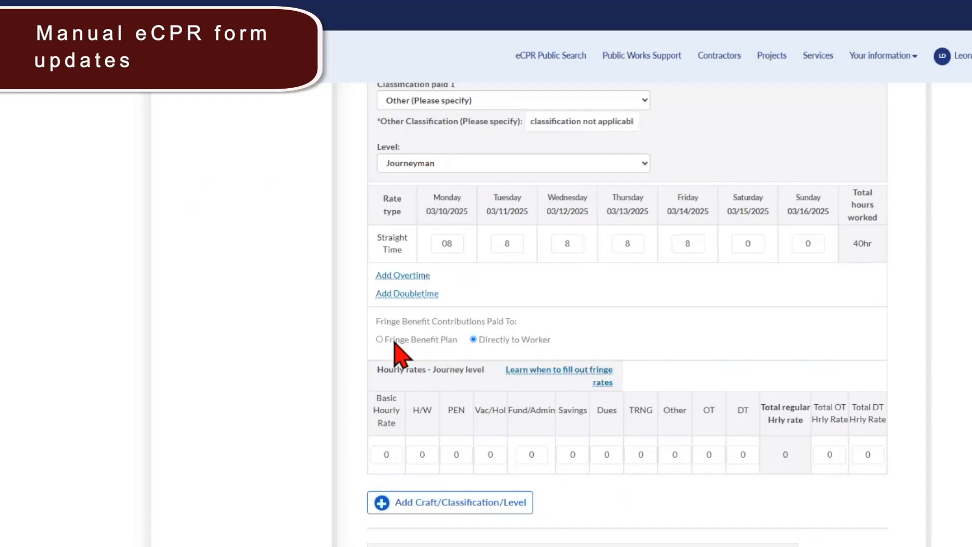
scroll(down, 3)
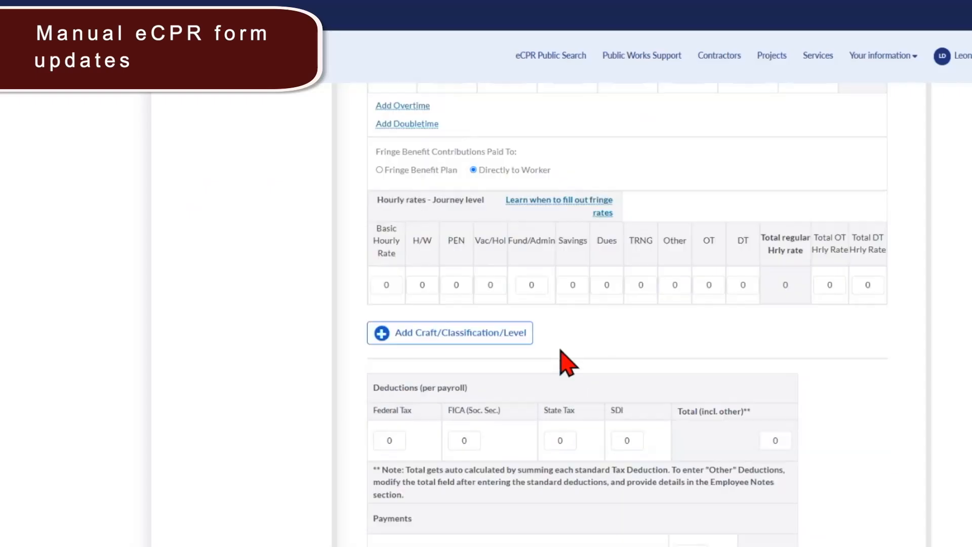
scroll(down, 3)
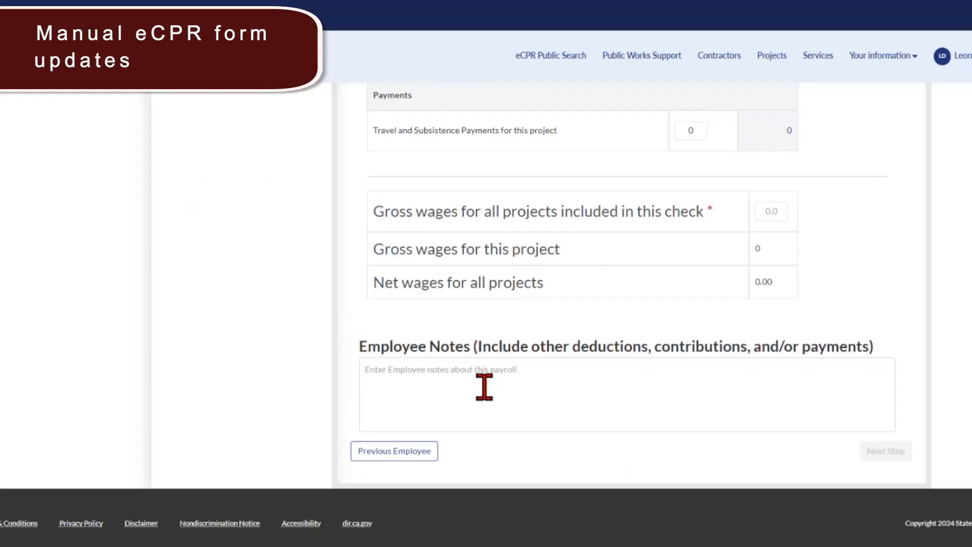
mouse_move(481, 393)
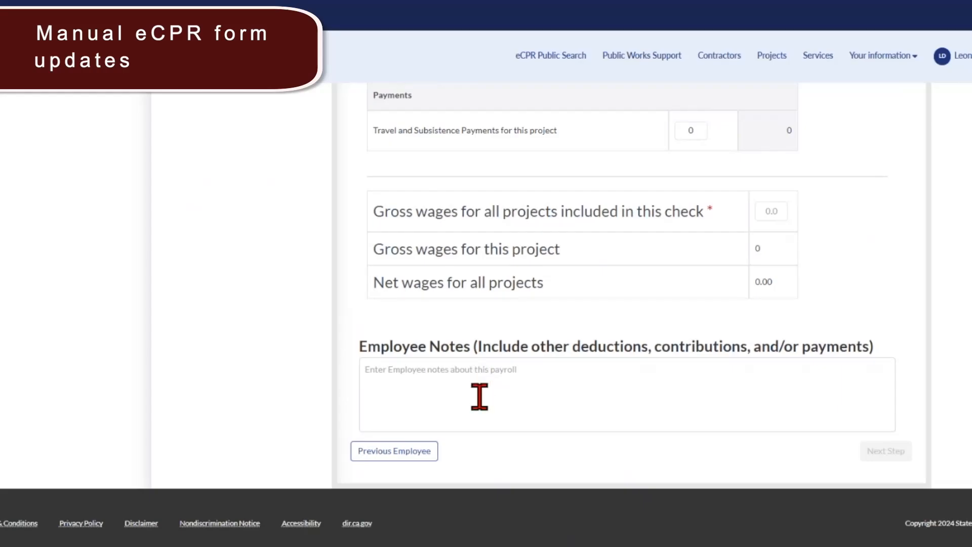
click(476, 395)
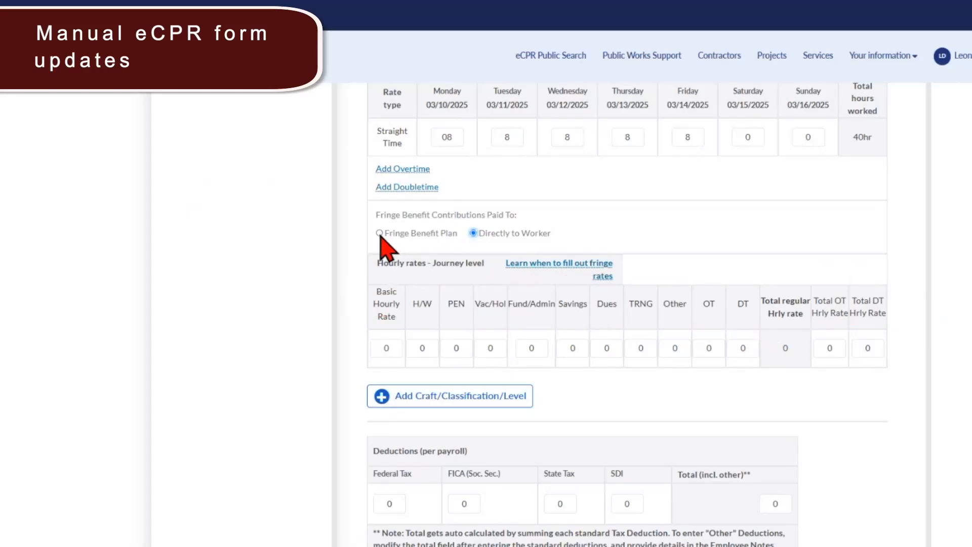
mouse_move(404, 250)
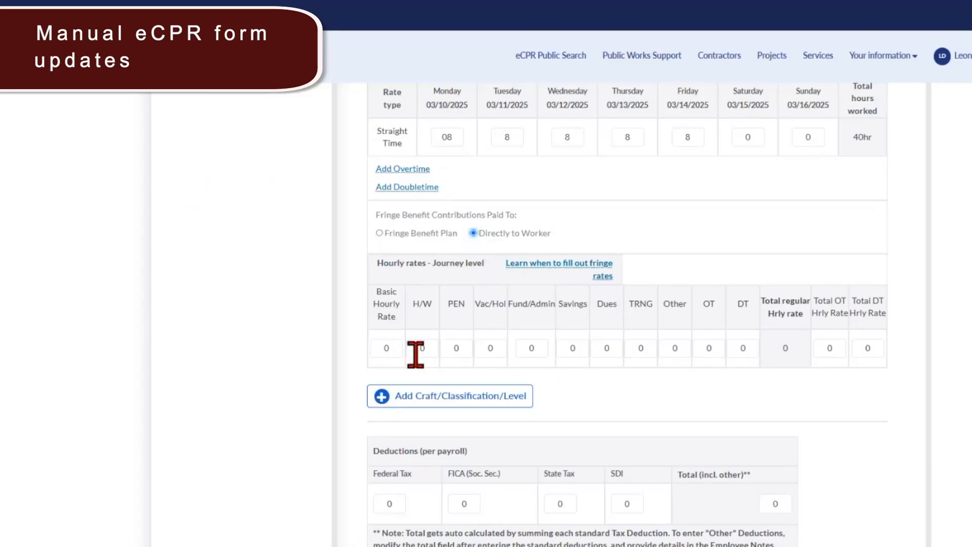
mouse_move(473, 345)
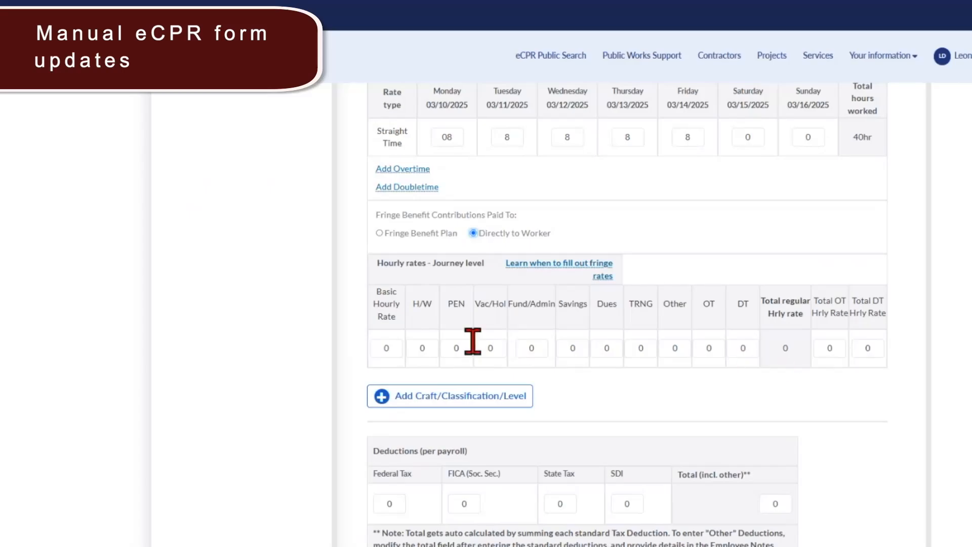
mouse_move(395, 350)
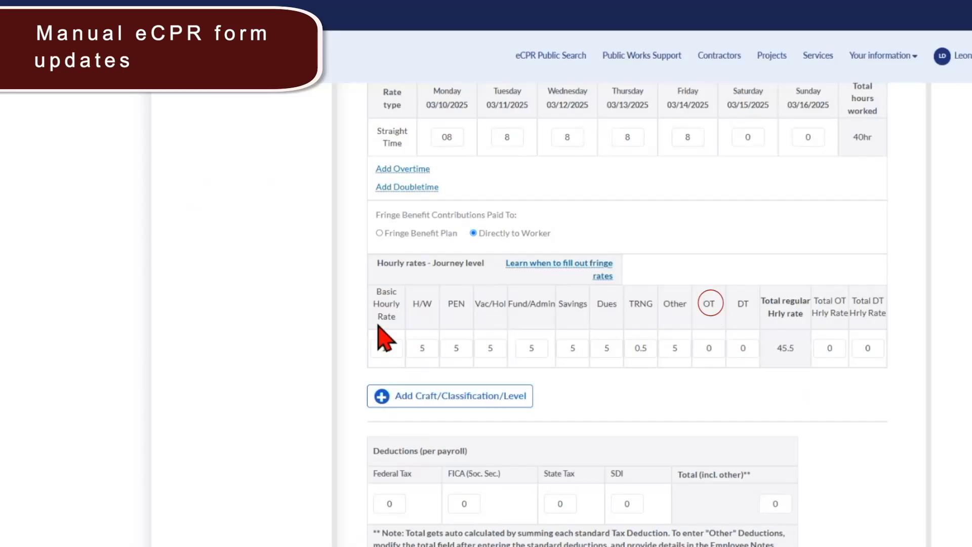
- Enter the overtime rate 15 and doubletime rate 20
text(15)
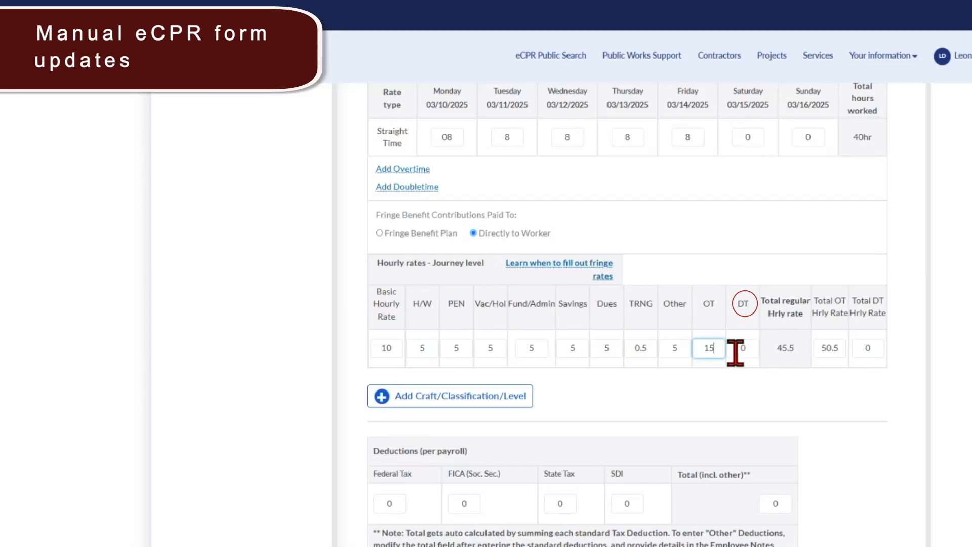
text(20)
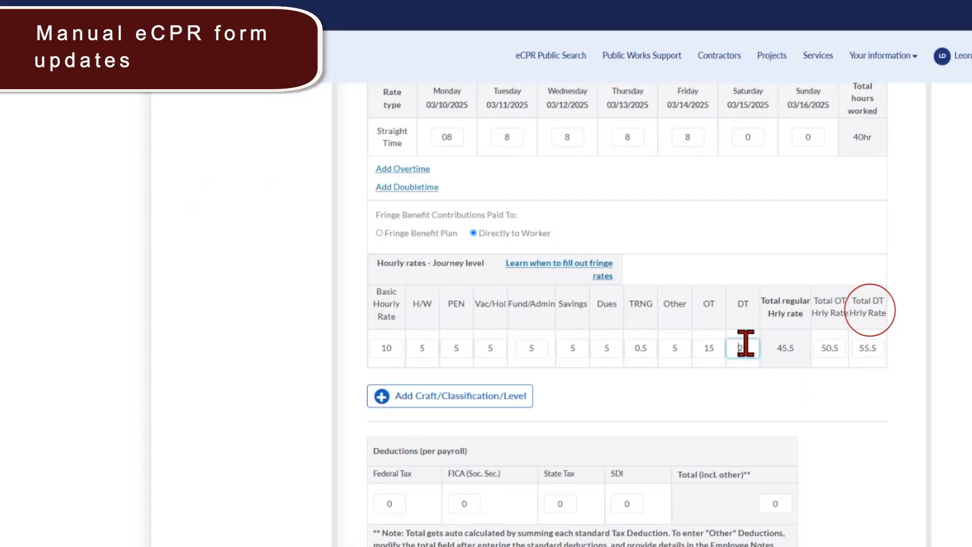
text(20)
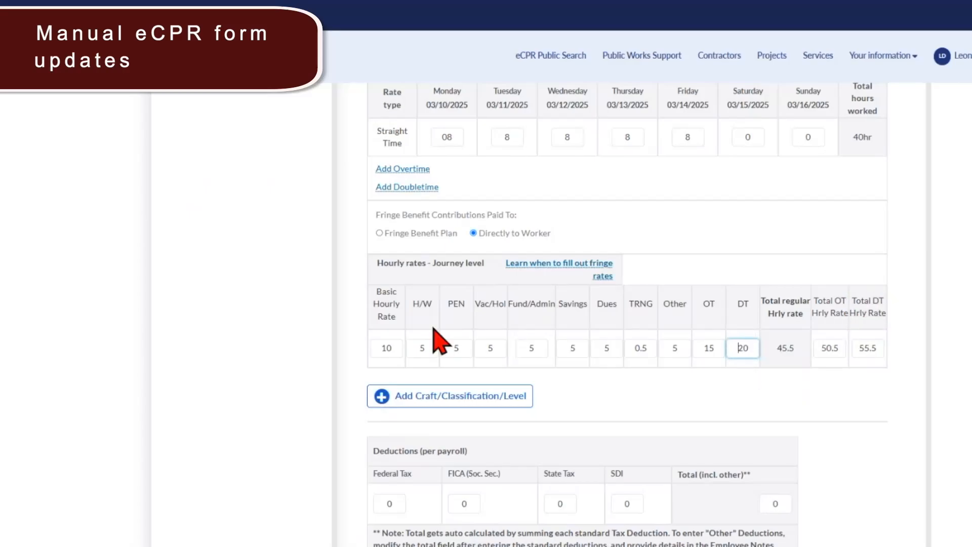
scroll(down, 3)
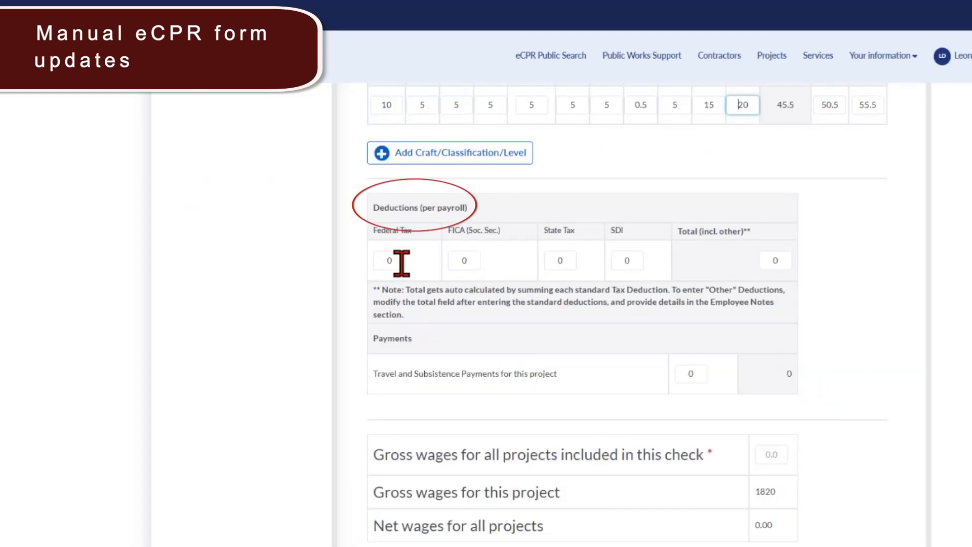
- Enter deductions State Tax 25 and SDI 20, then select the Total field
text(25)
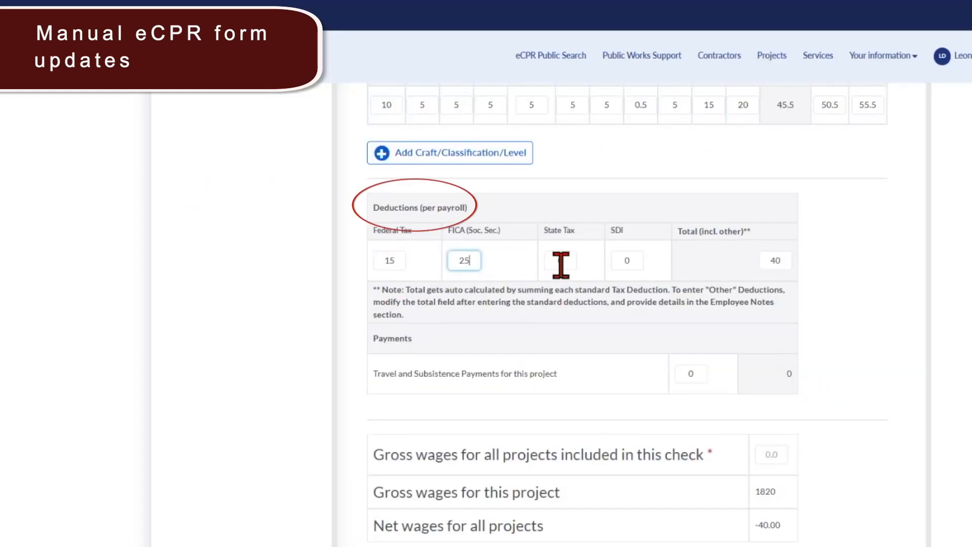
click(627, 260)
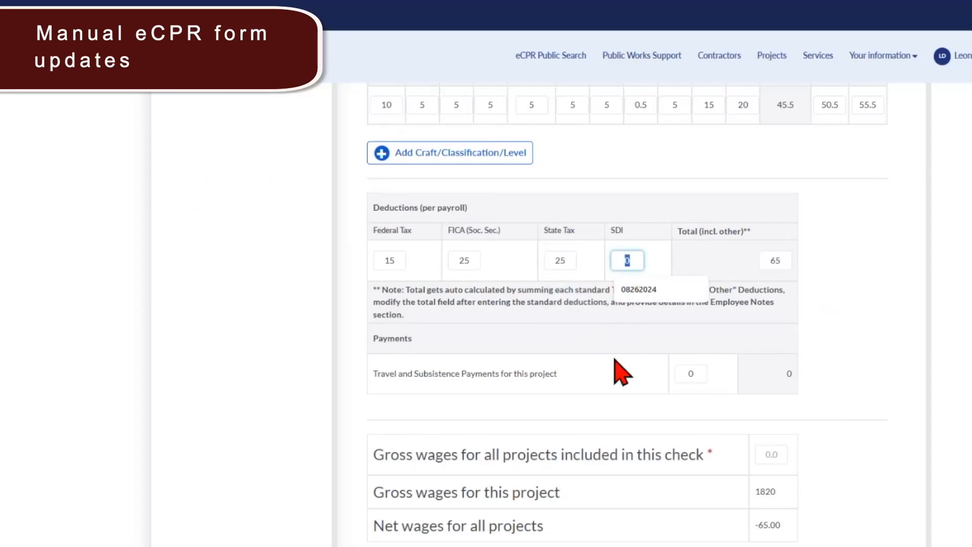
mouse_move(628, 410)
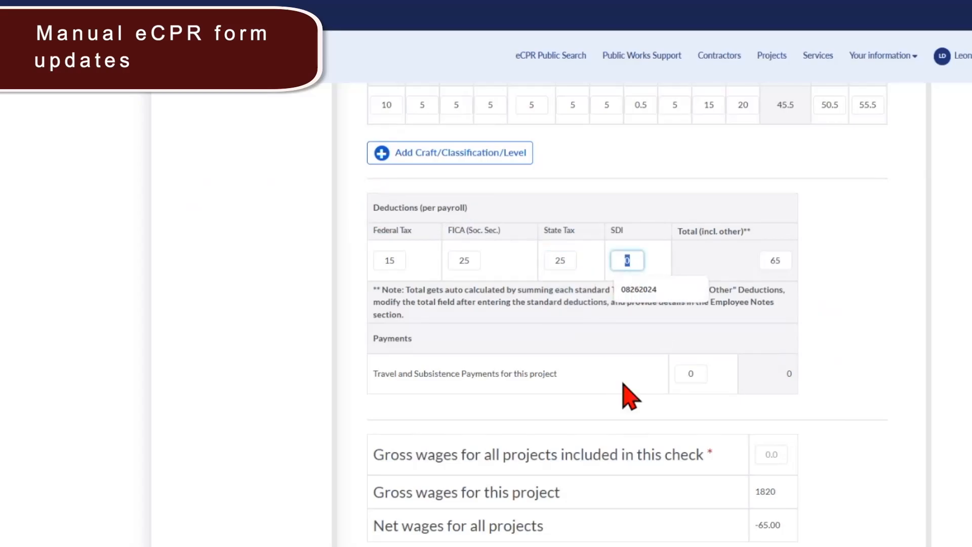
text(20)
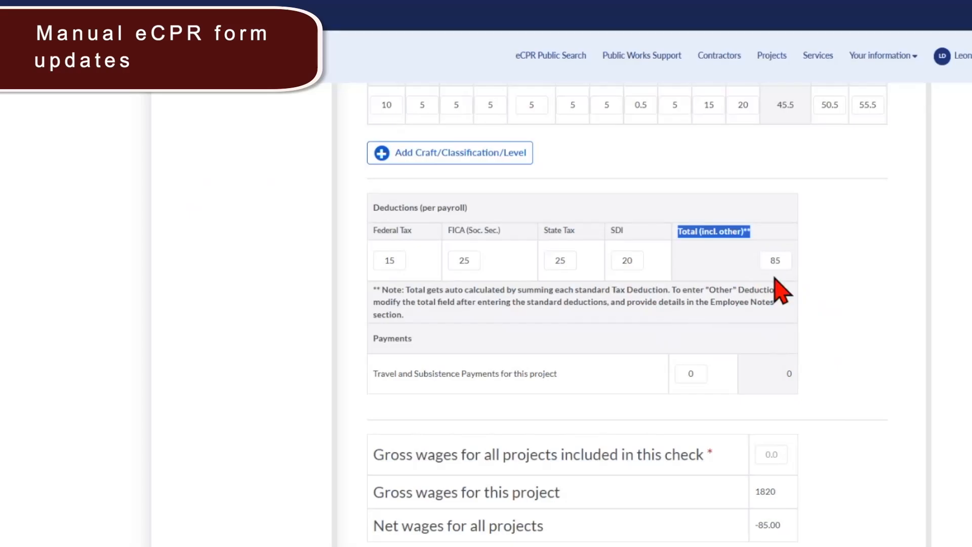
click(775, 260)
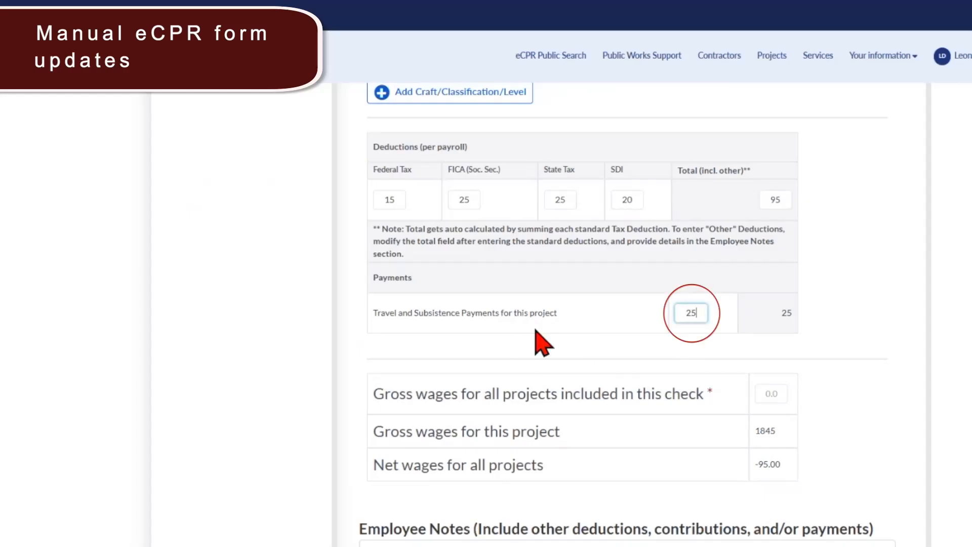
mouse_move(779, 467)
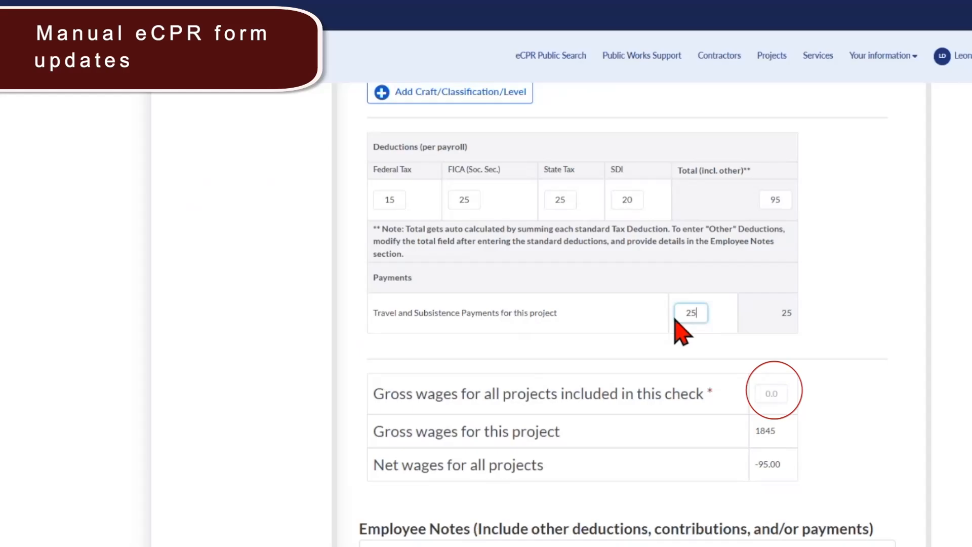
mouse_move(679, 313)
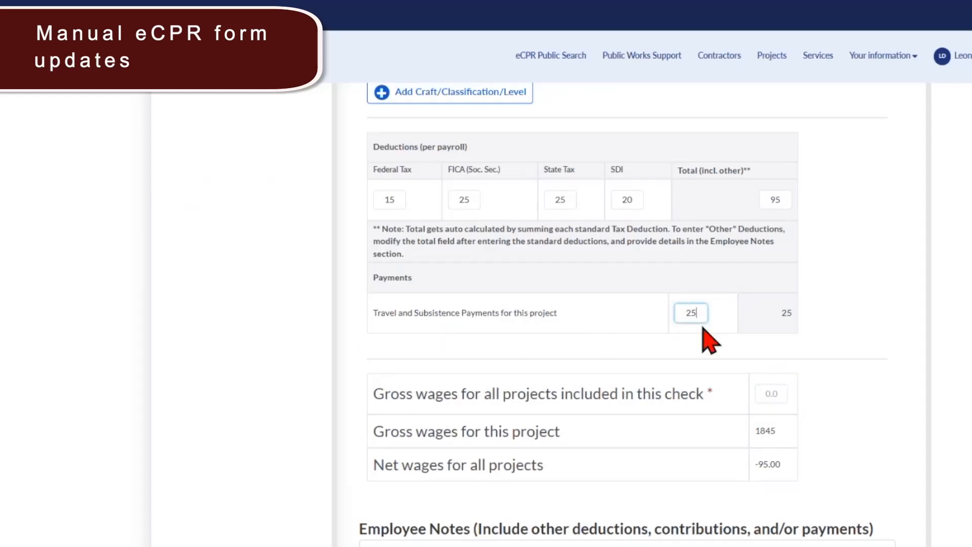
- Select the 25 travel and subsistence amount and return to the eCPR overview
double_click(691, 313)
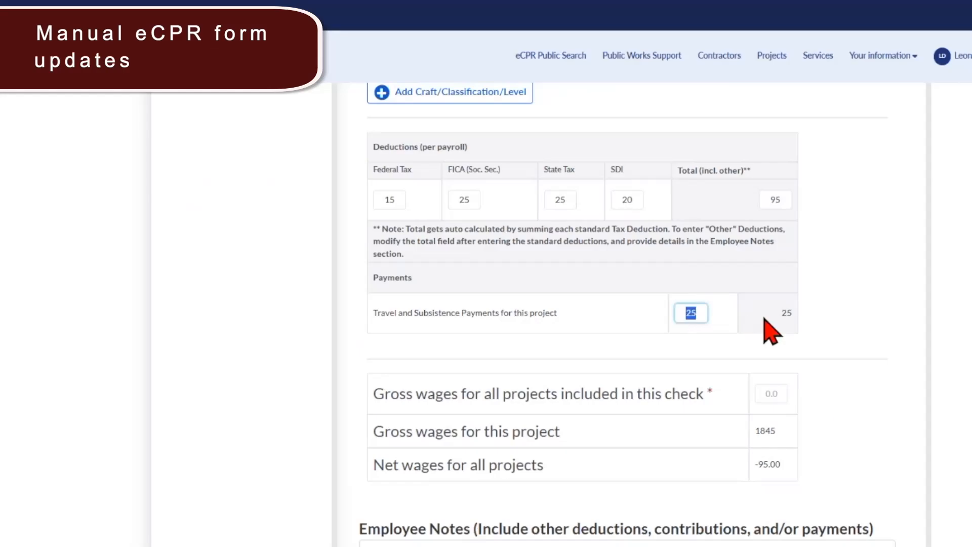
click(697, 155)
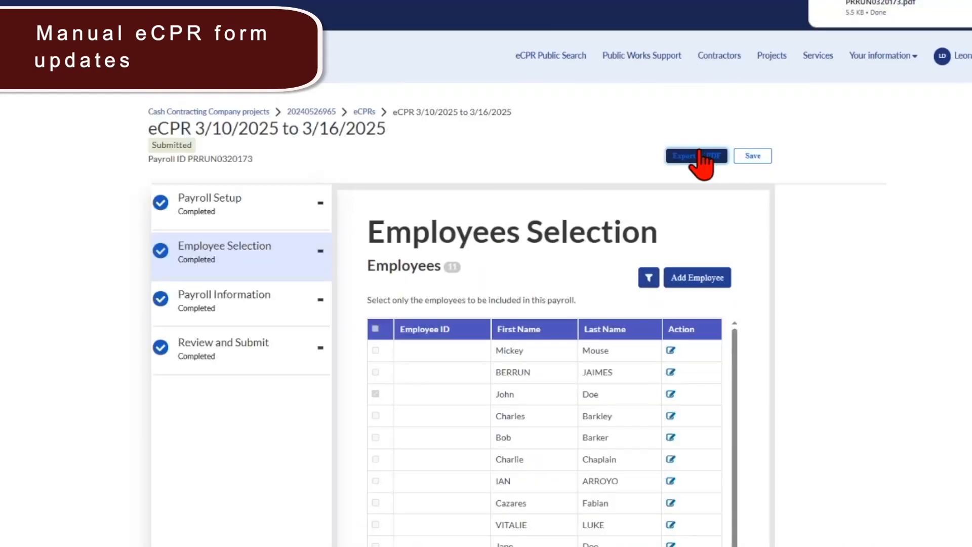
- Export the eCPR as a PDF and scroll through its rates and deductions
click(697, 156)
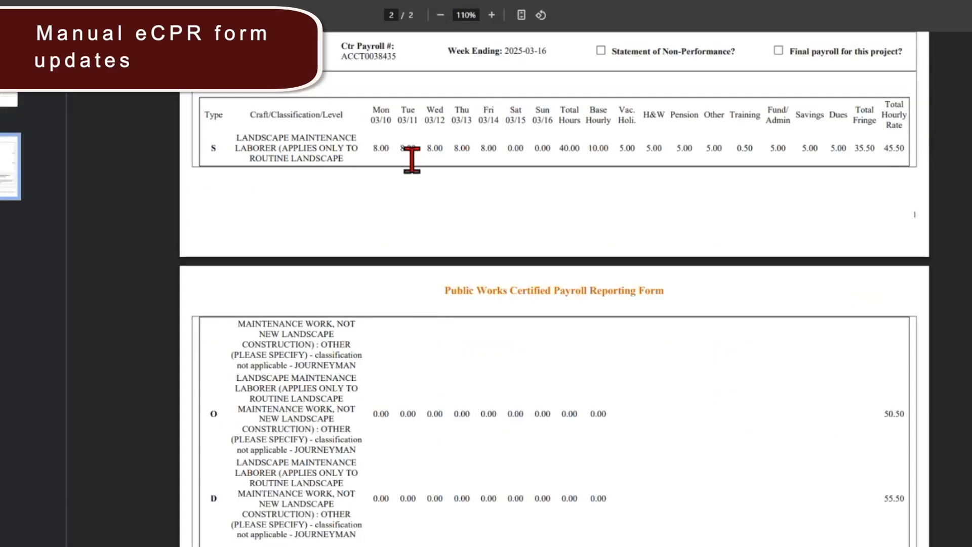
mouse_move(888, 119)
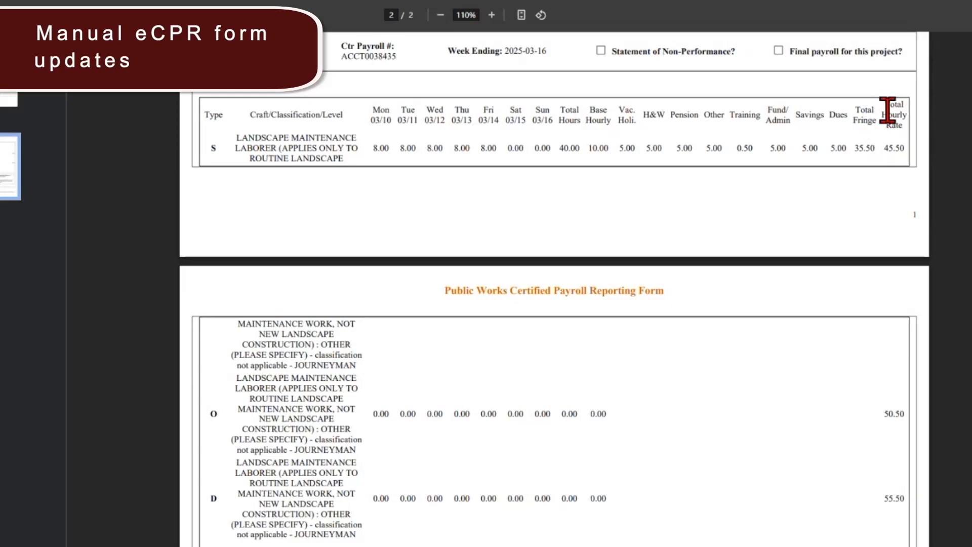
mouse_move(882, 149)
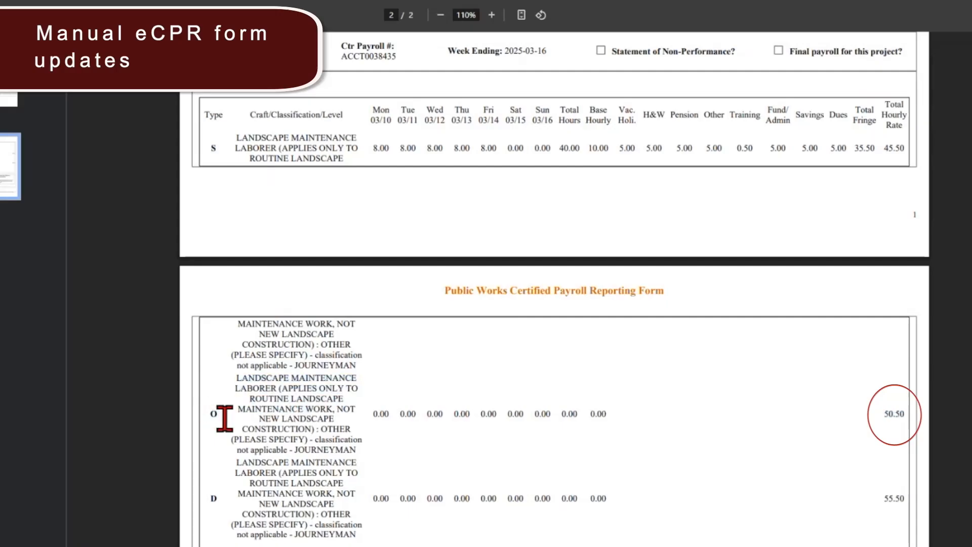
scroll(down, 3)
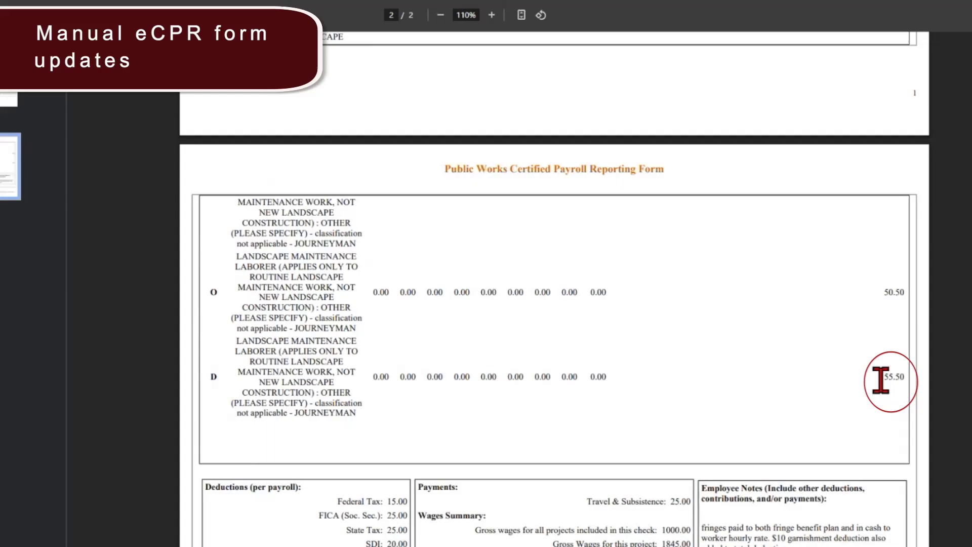
mouse_move(231, 381)
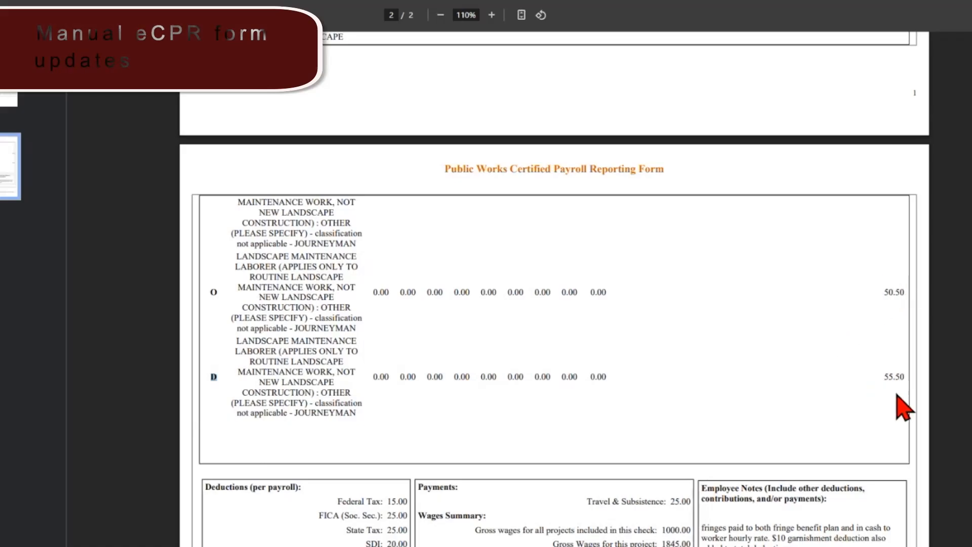
mouse_move(877, 293)
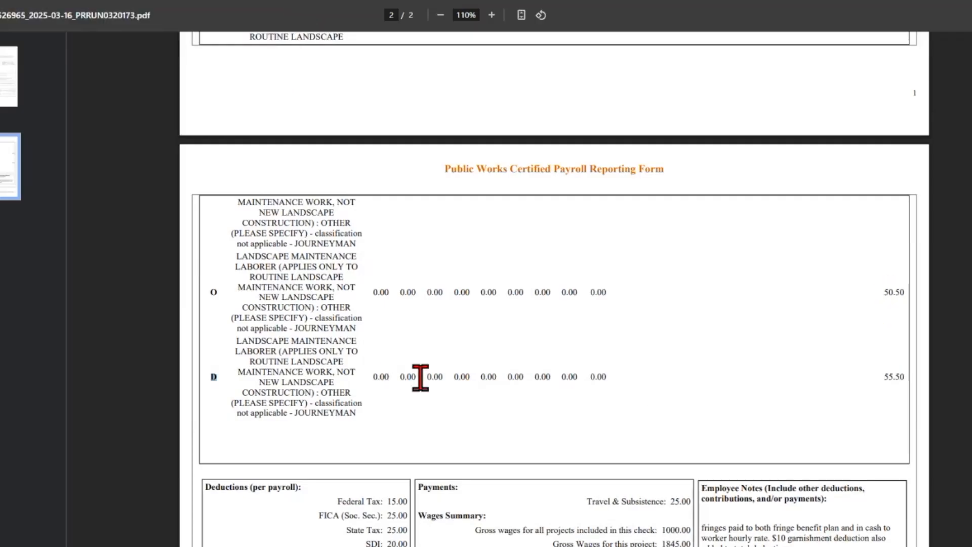
mouse_move(880, 377)
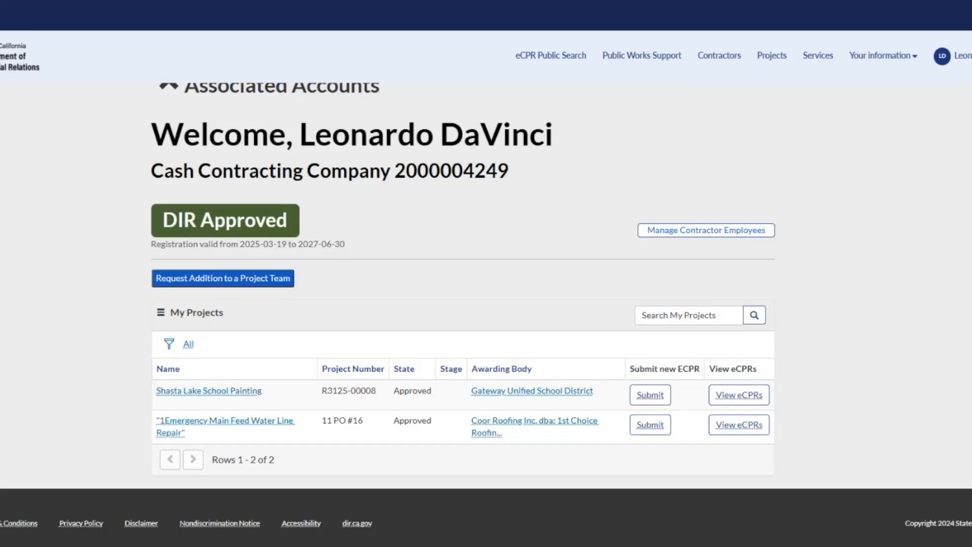
mouse_move(101, 256)
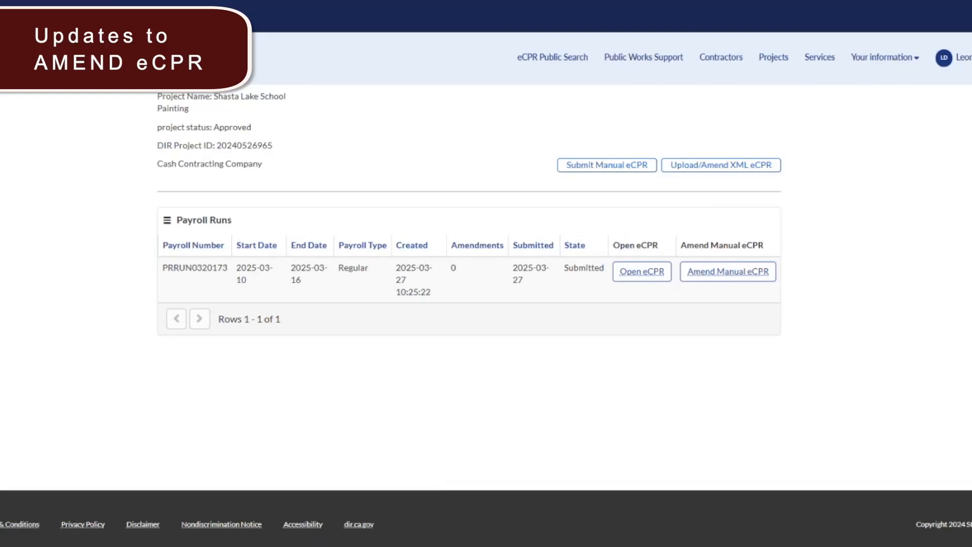
mouse_move(698, 209)
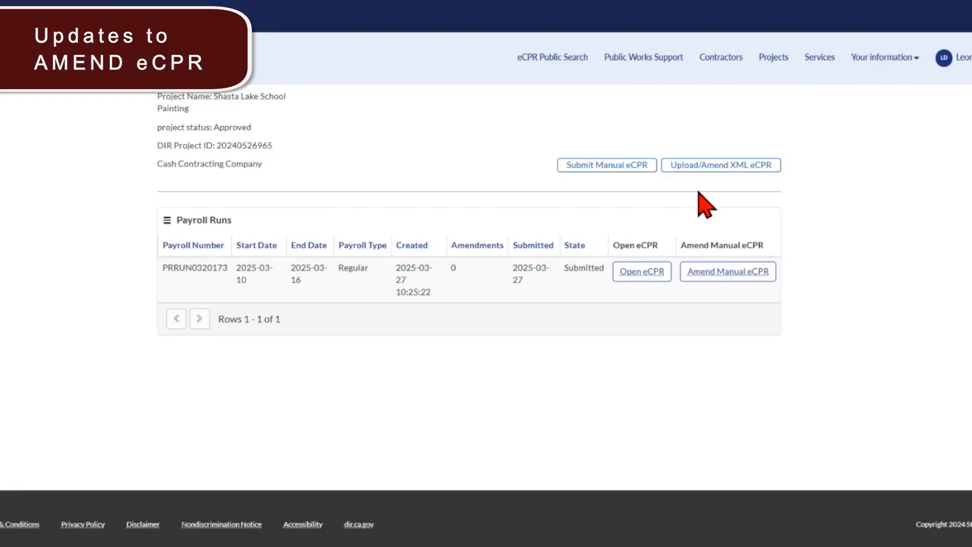
mouse_move(698, 203)
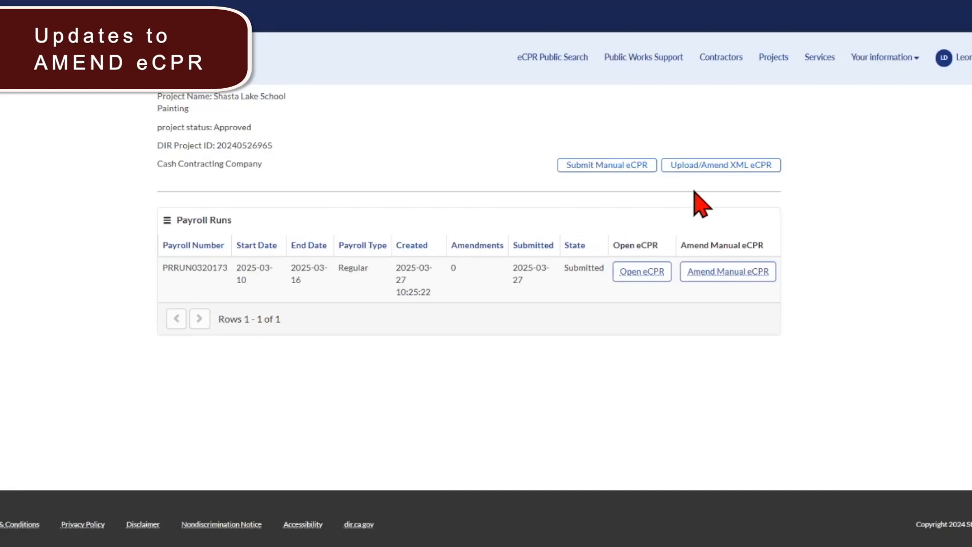
mouse_move(756, 212)
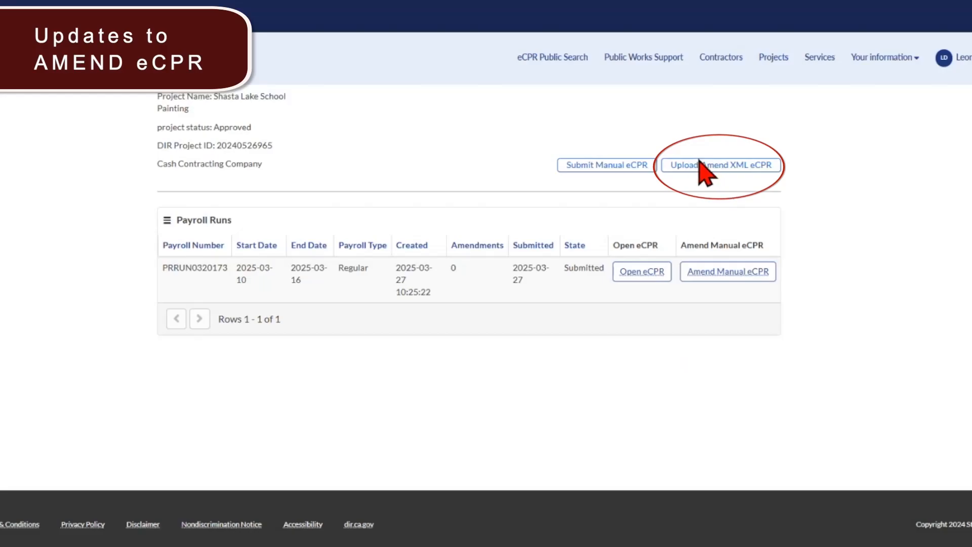
- Start the amended XML upload and choose City of Sacramento as contracting agency
click(721, 165)
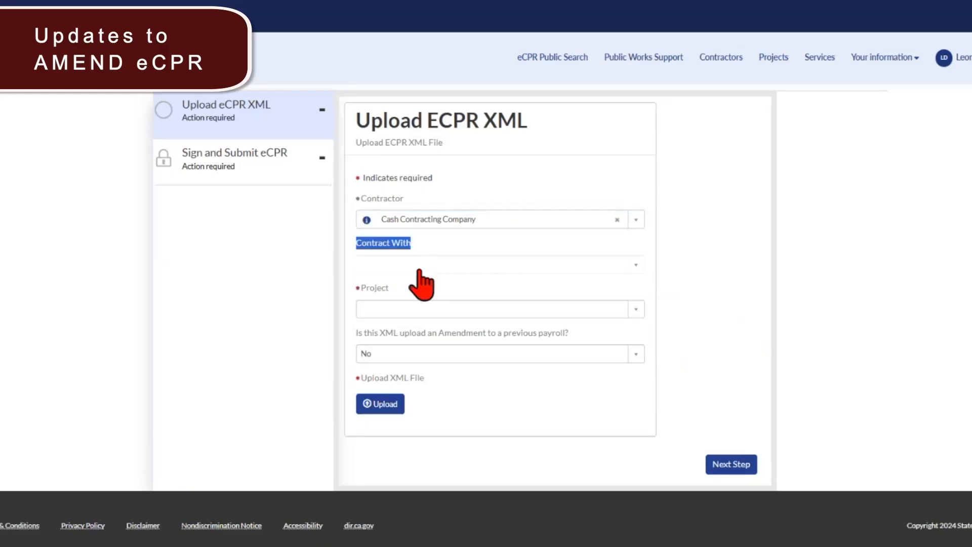
click(499, 264)
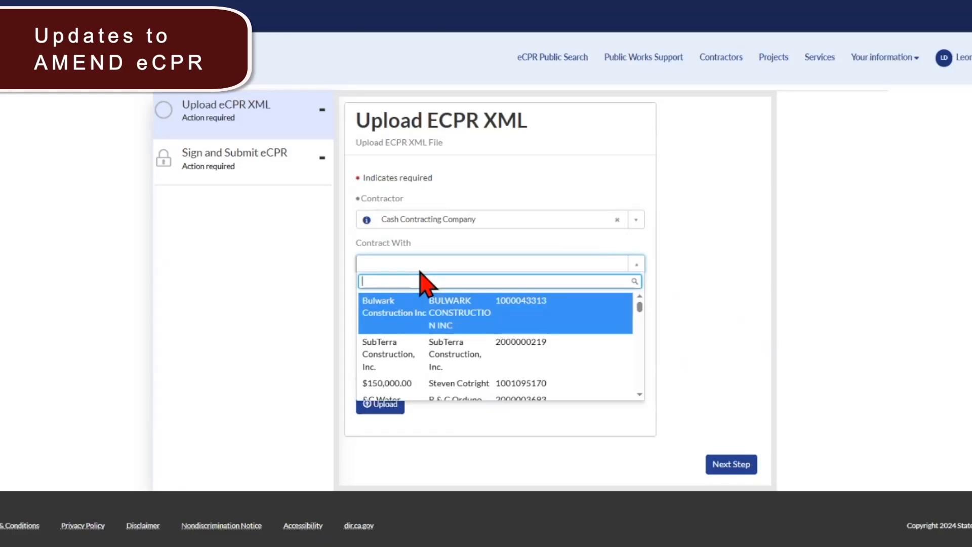
text(city of sacr)
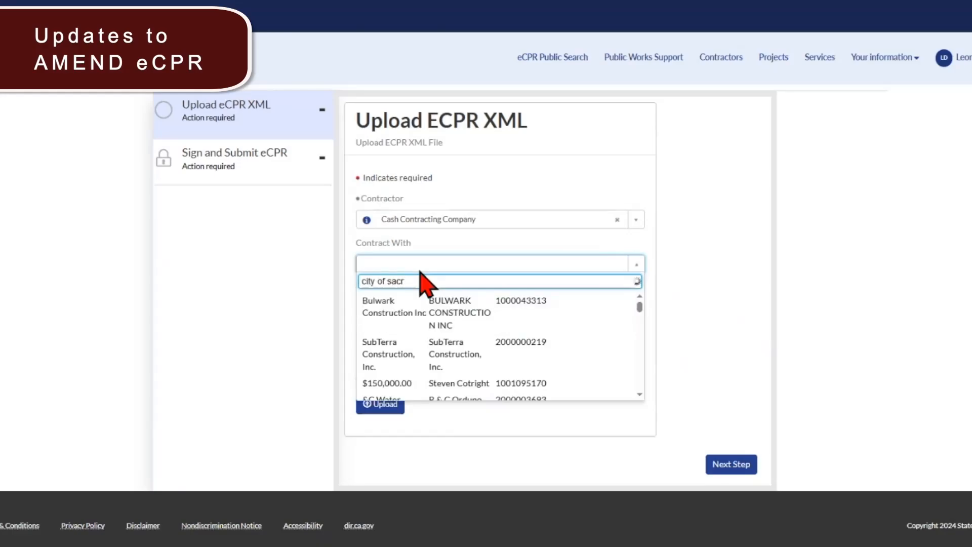
click(383, 281)
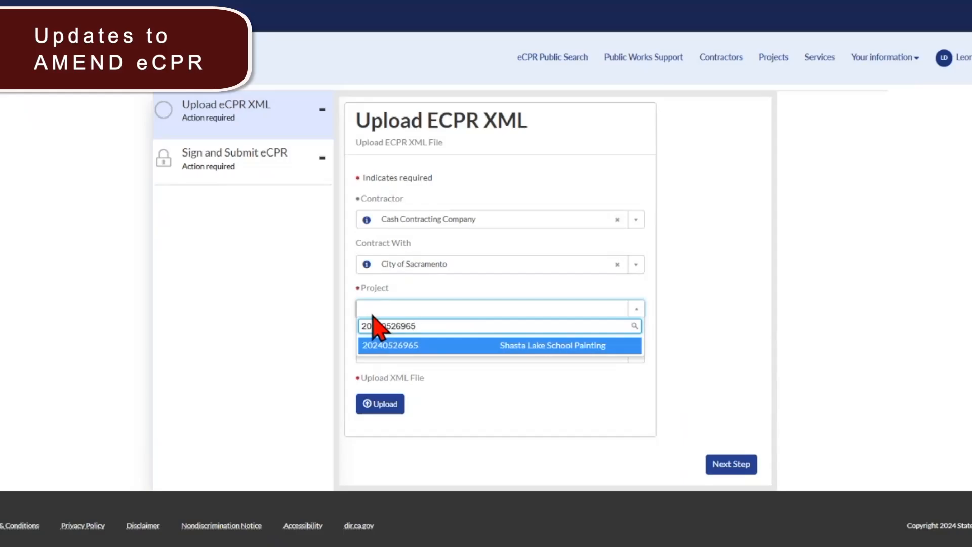
click(411, 345)
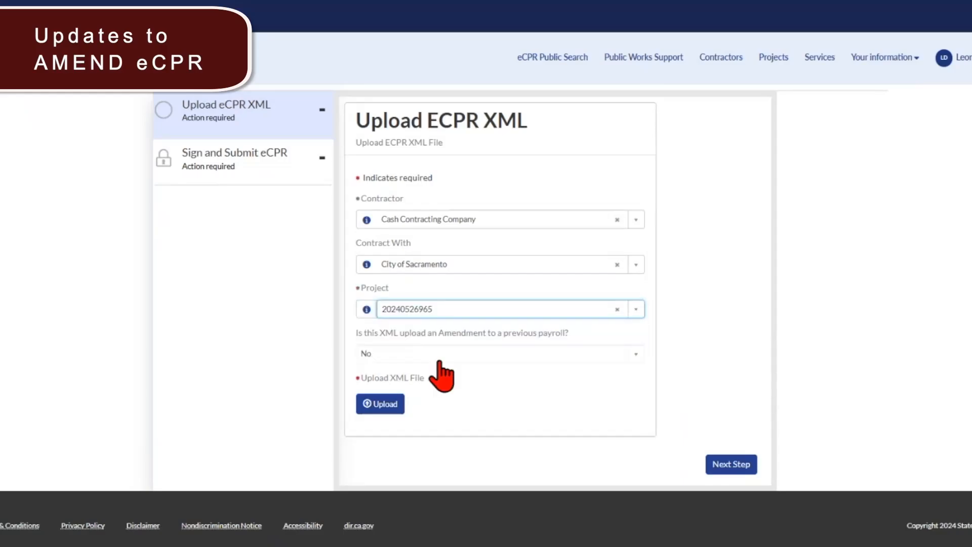
mouse_move(474, 374)
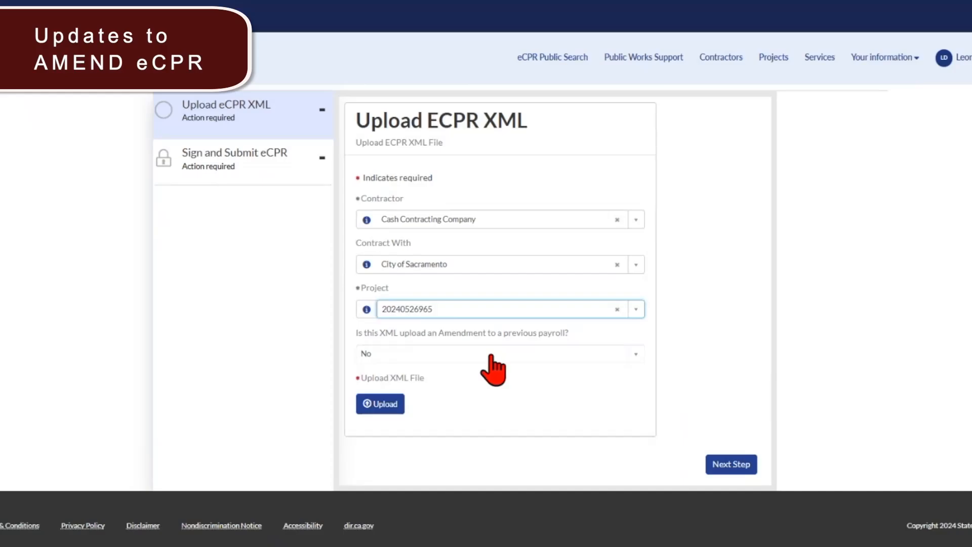
click(499, 353)
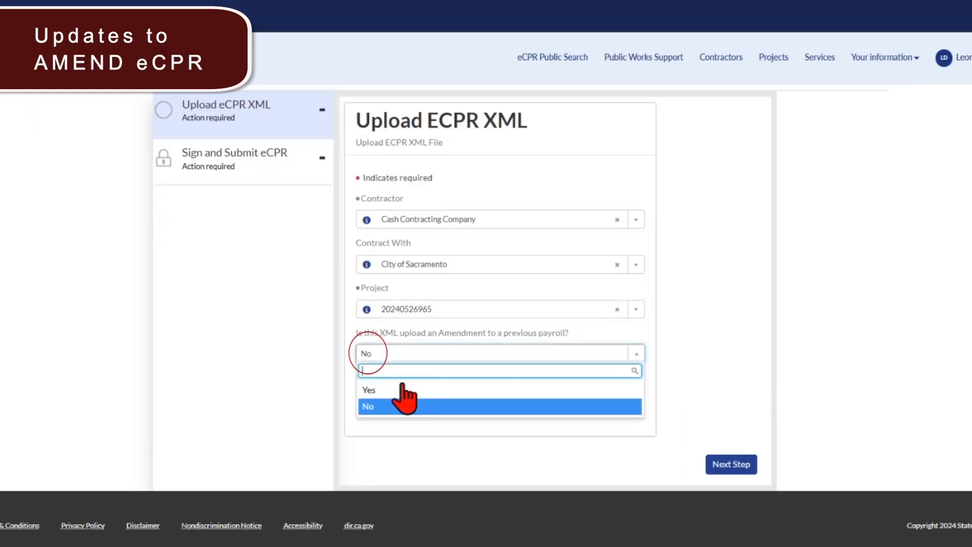
click(368, 390)
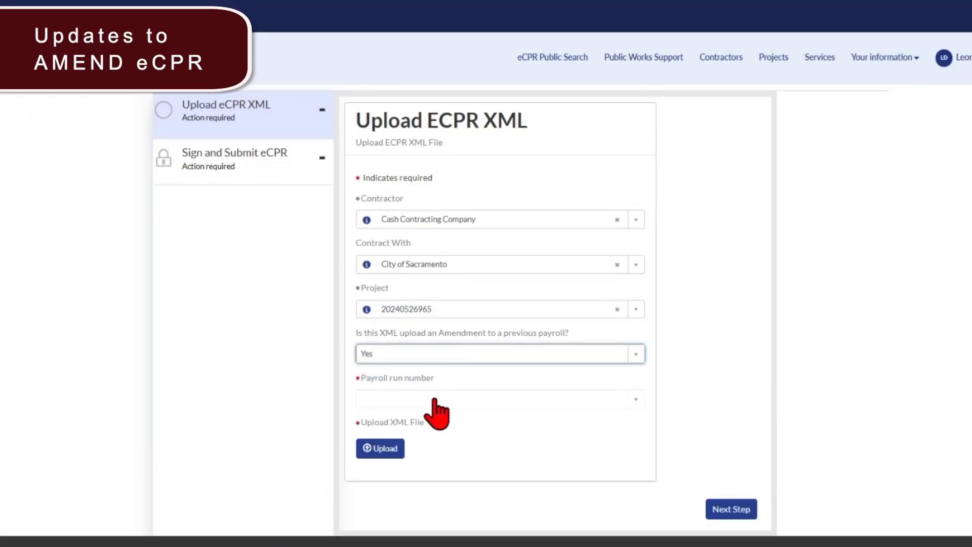
click(499, 398)
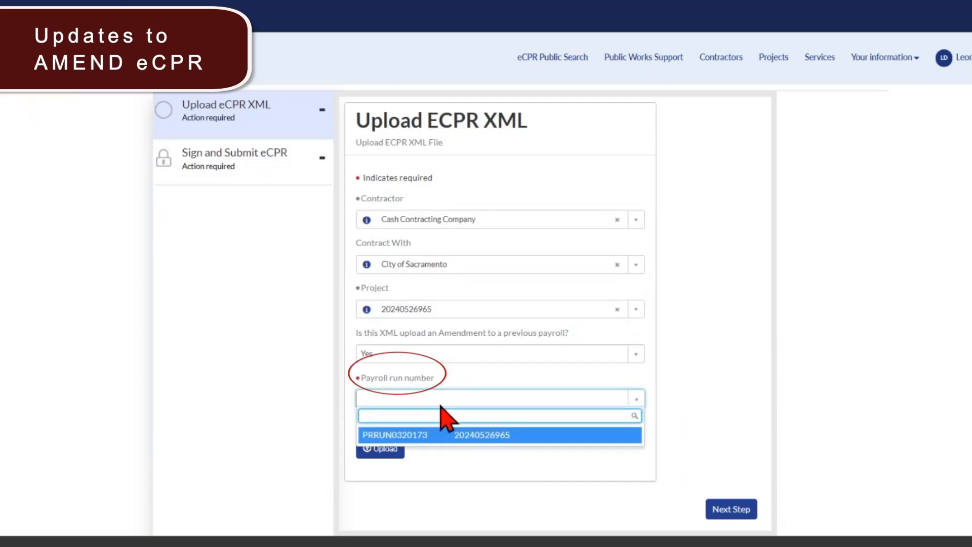
click(396, 435)
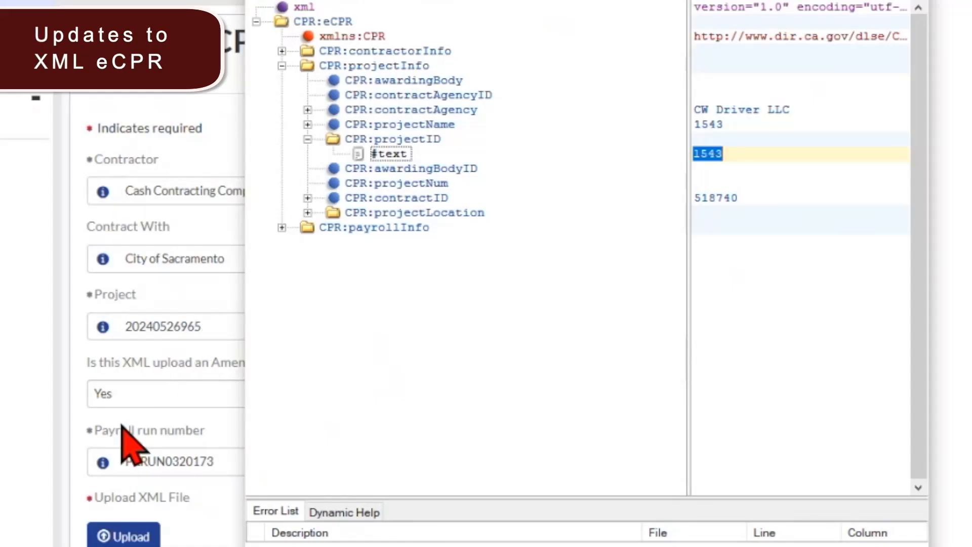
text(2)
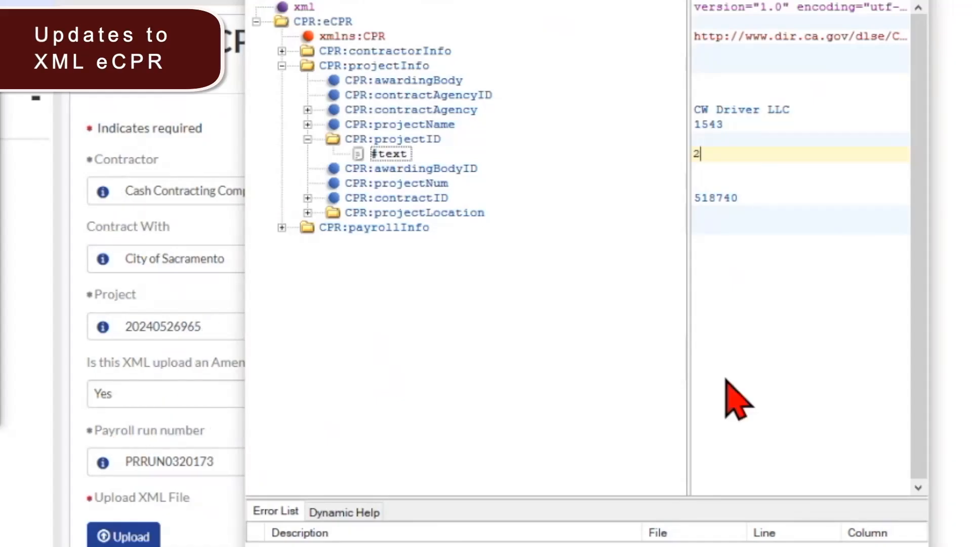
text(0240526)
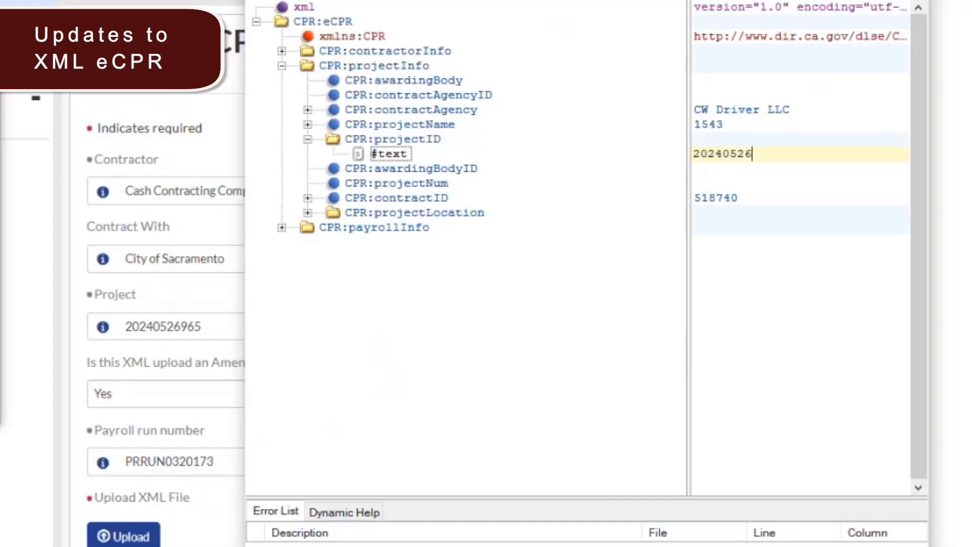
text(965)
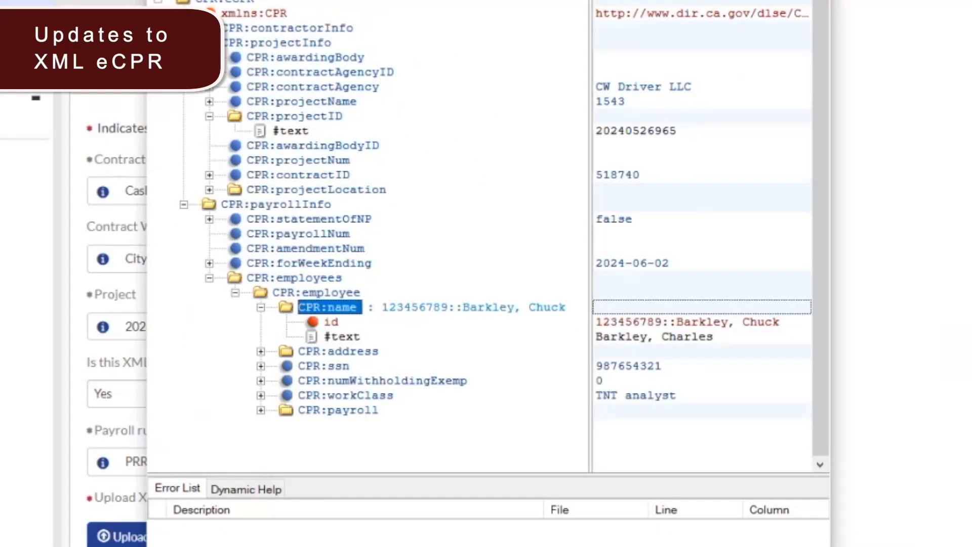
mouse_move(344, 368)
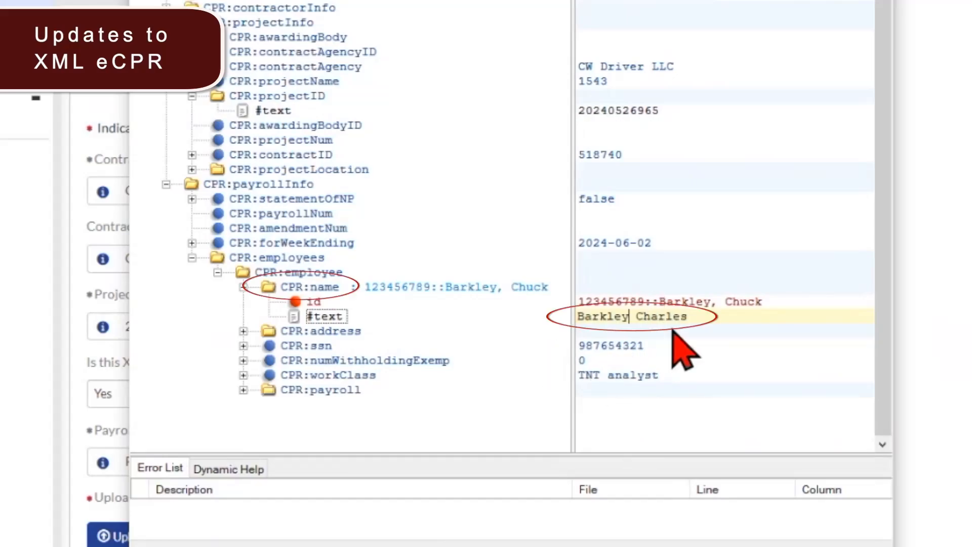
click(326, 316)
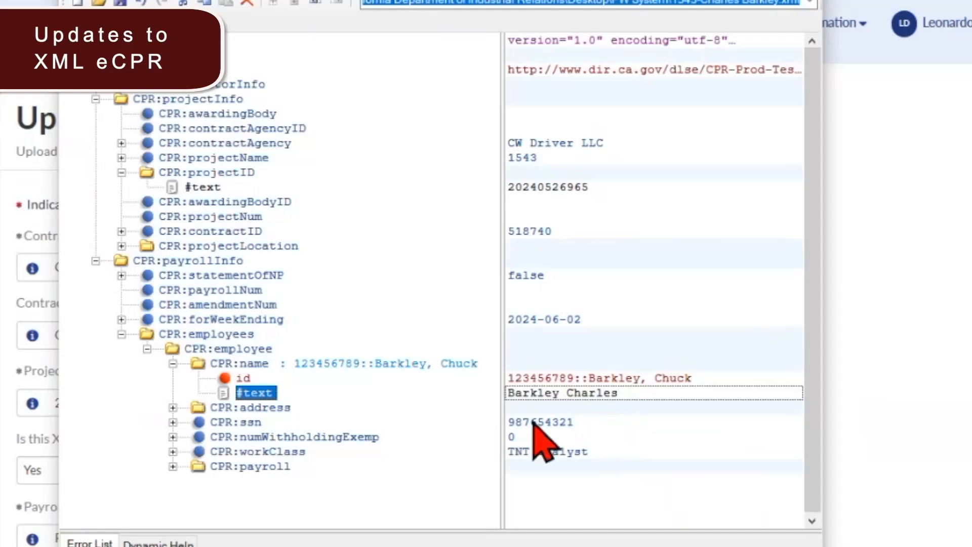
mouse_move(603, 417)
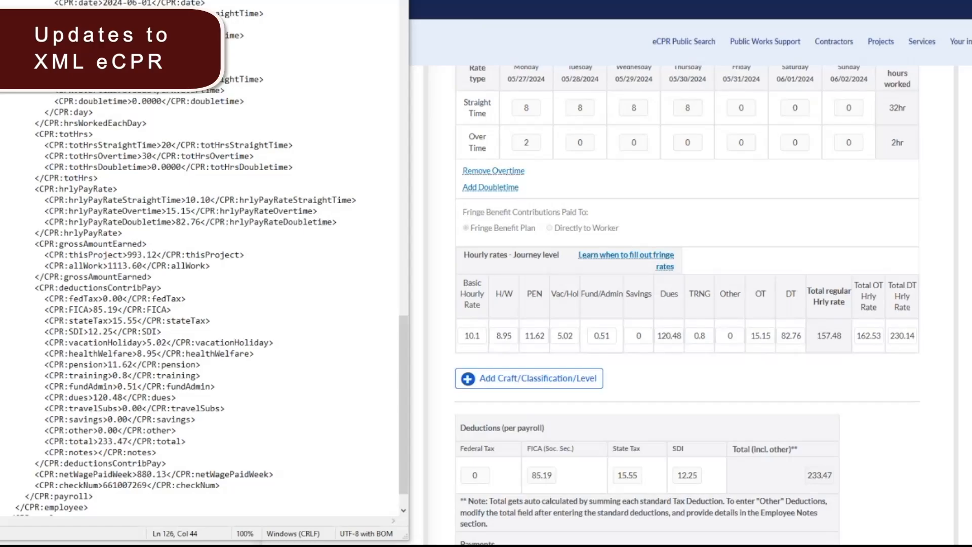
click(830, 335)
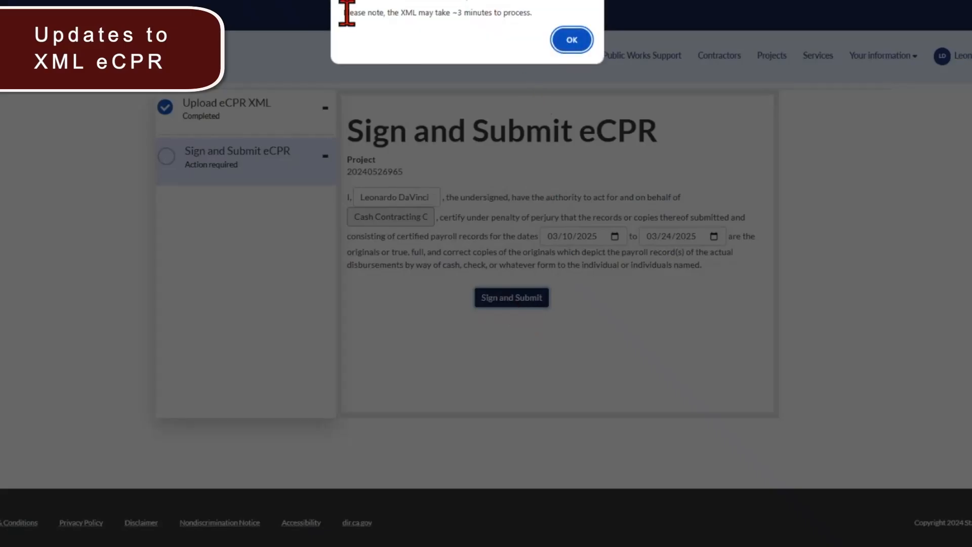
mouse_move(376, 11)
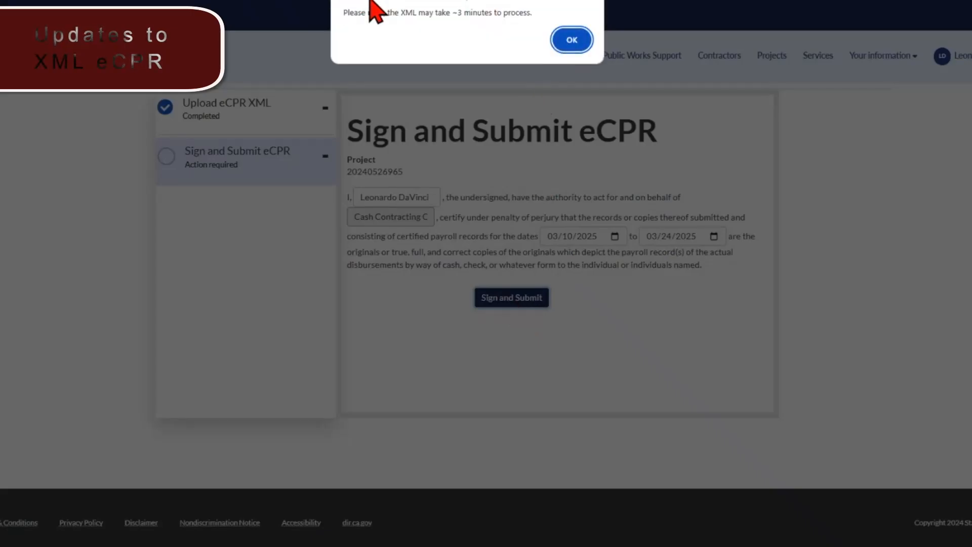
mouse_move(536, 38)
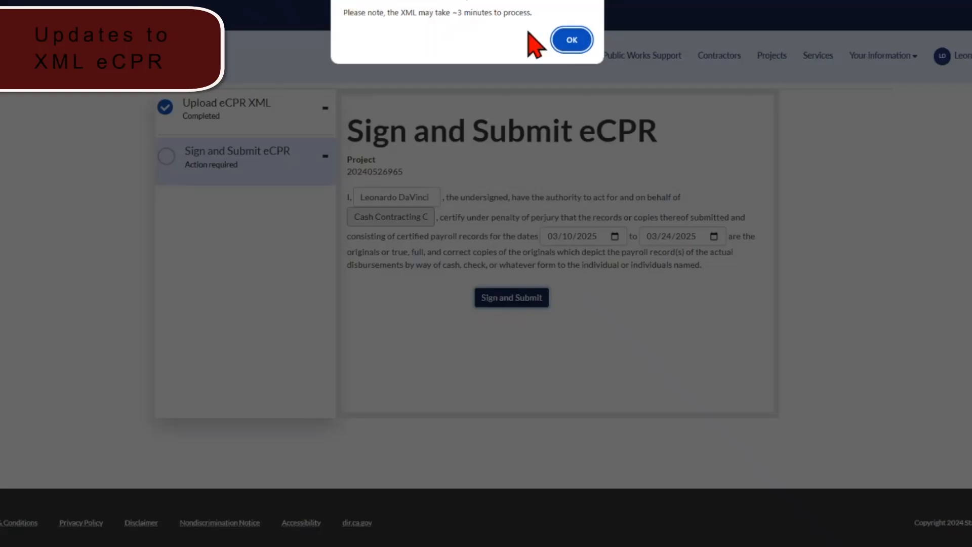
- Dismiss the three-minute processing notice before signing and submitting request REQ0266661
click(573, 39)
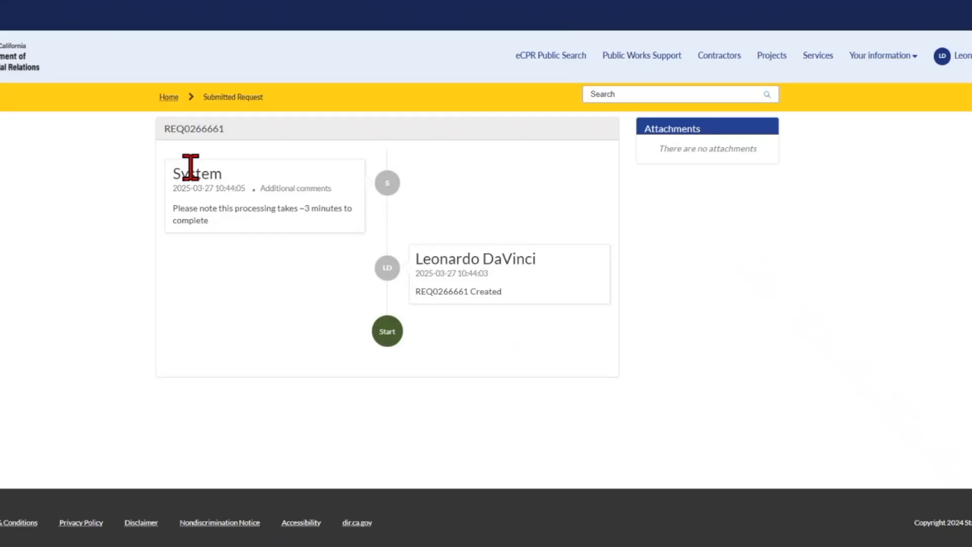
mouse_move(314, 262)
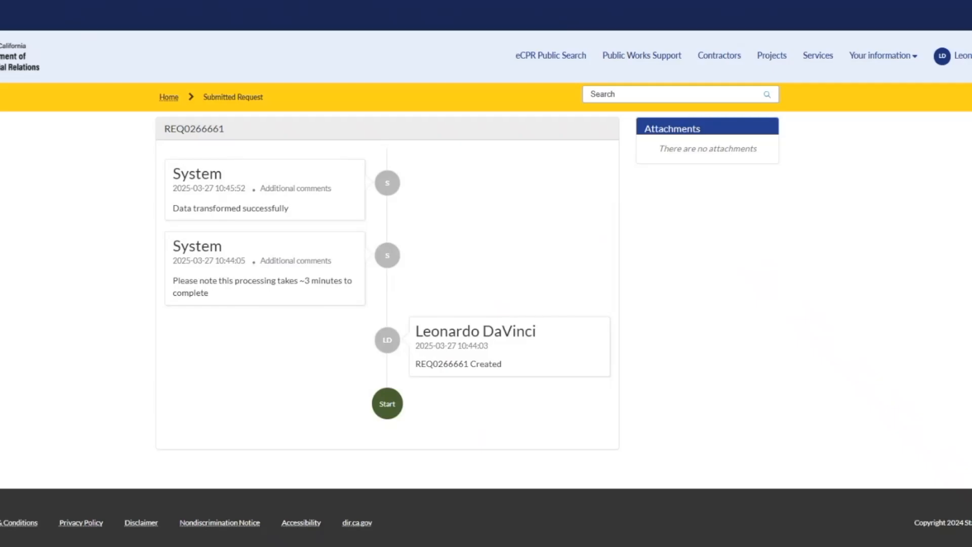
- Highlight the newest System entry reporting 'Data transformed successfully' on request REQ0266661
double_click(193, 173)
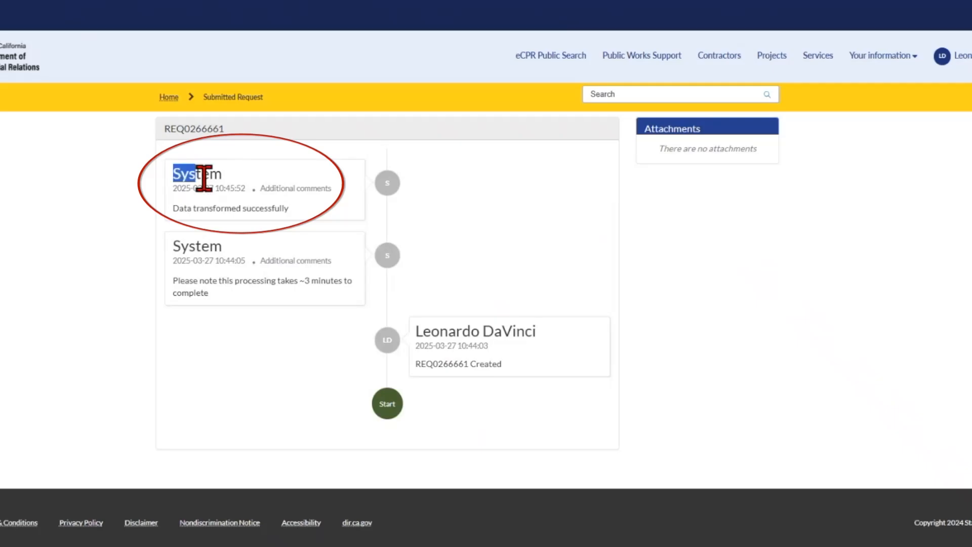
drag(177, 172, 288, 208)
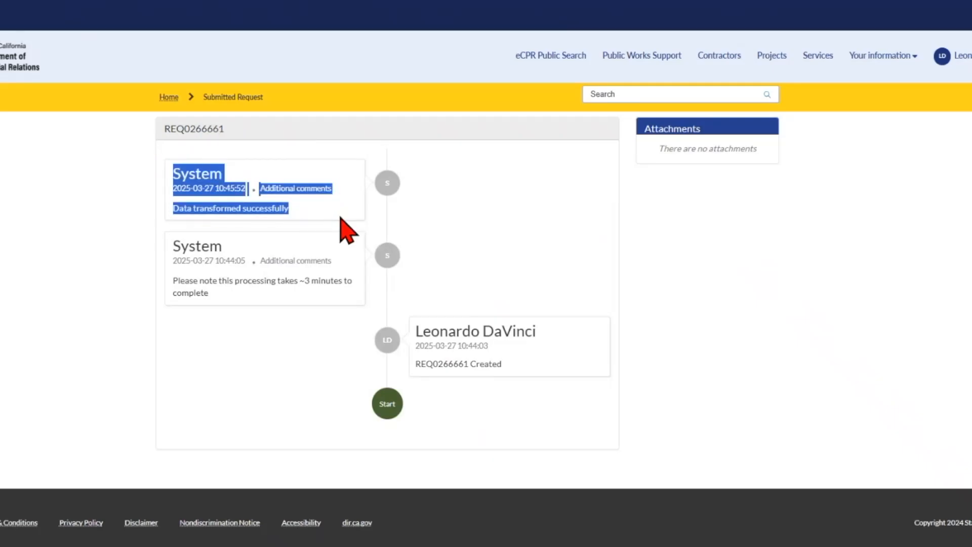
mouse_move(347, 284)
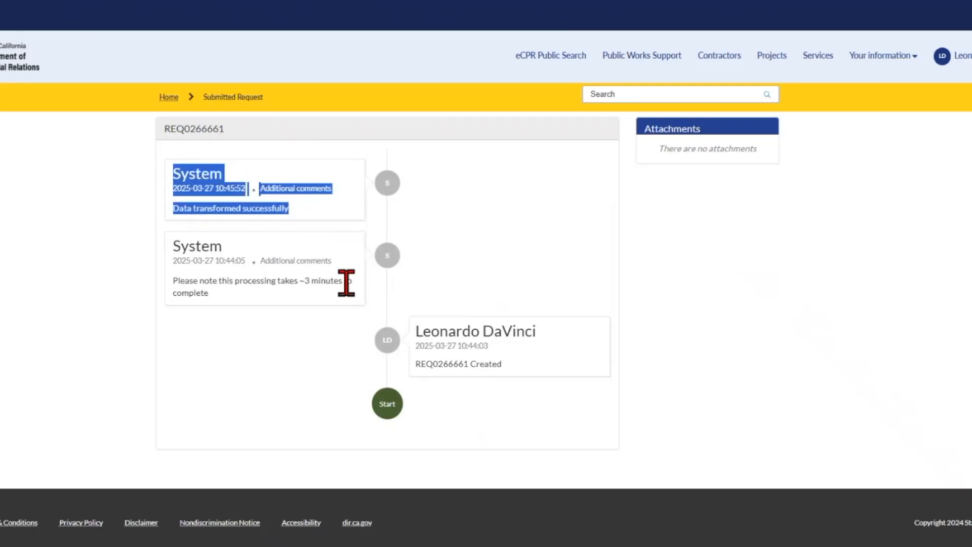